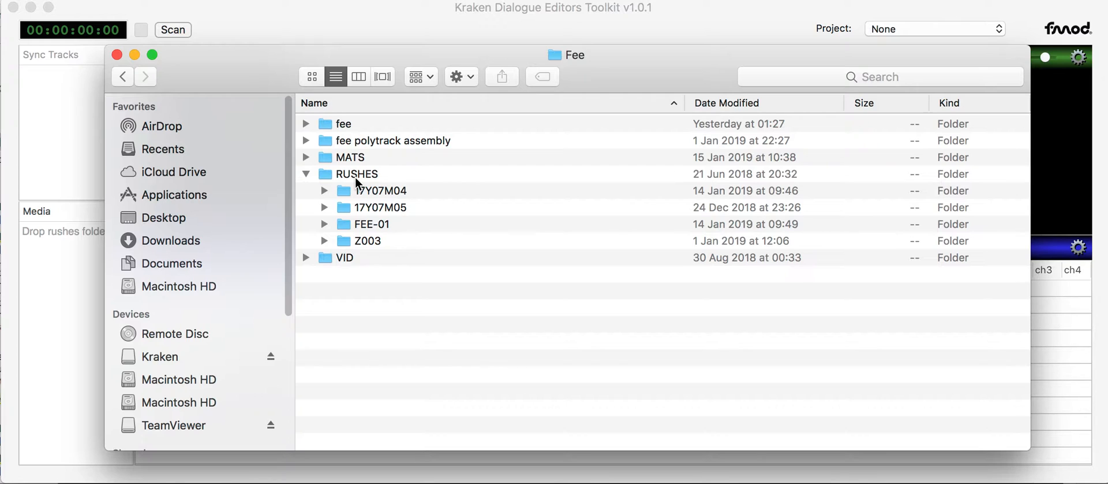
Drag the Fee project's RUSHES folder from Finder onto Kraken's Media panel
double_click(355, 174)
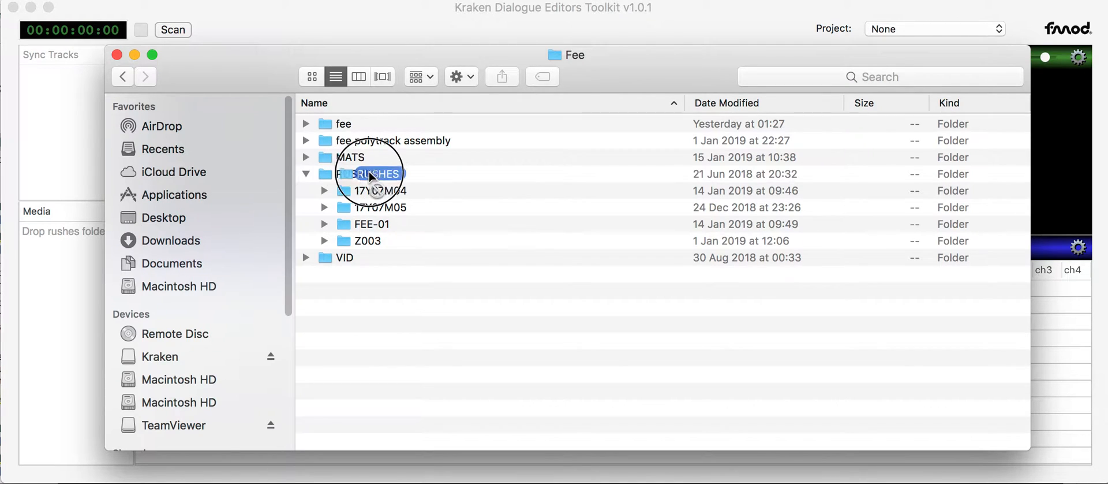
click(382, 208)
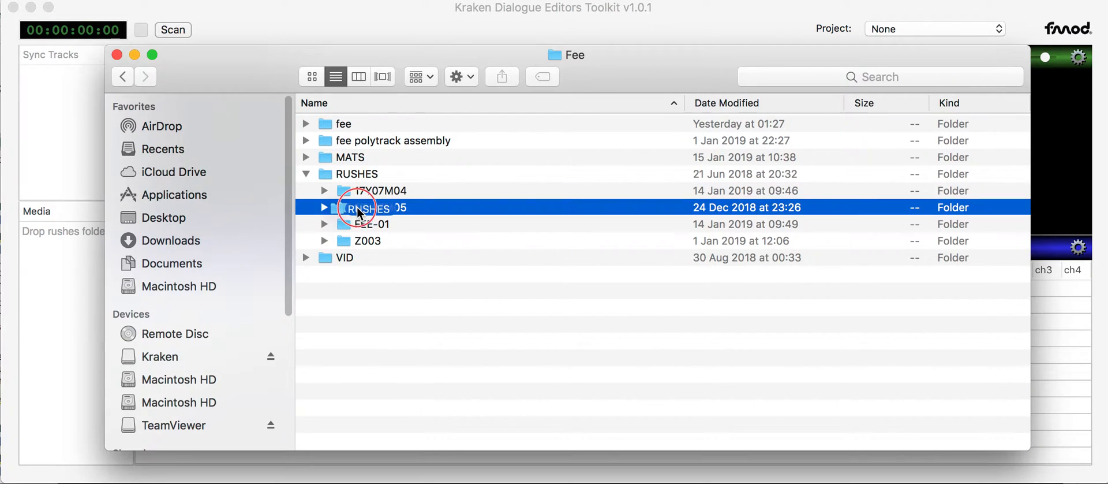
drag(360, 207, 95, 309)
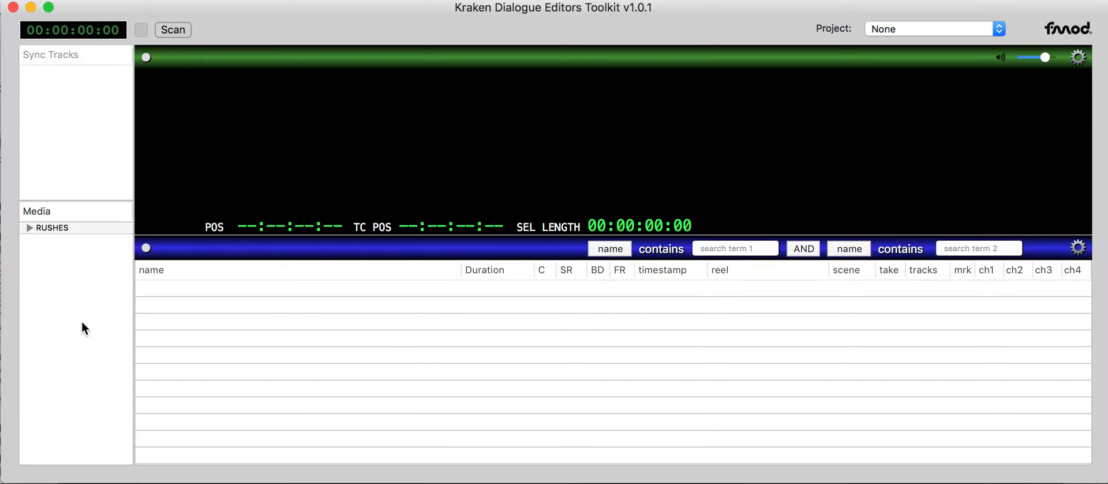
mouse_move(35, 241)
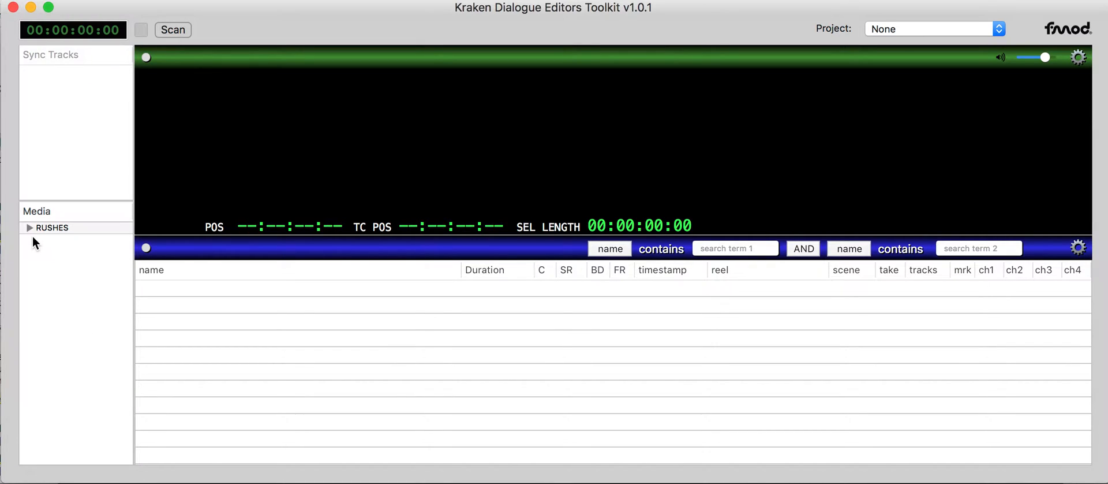
Expand RUSHES and list the clips in the 17Y07M04 folder
click(29, 226)
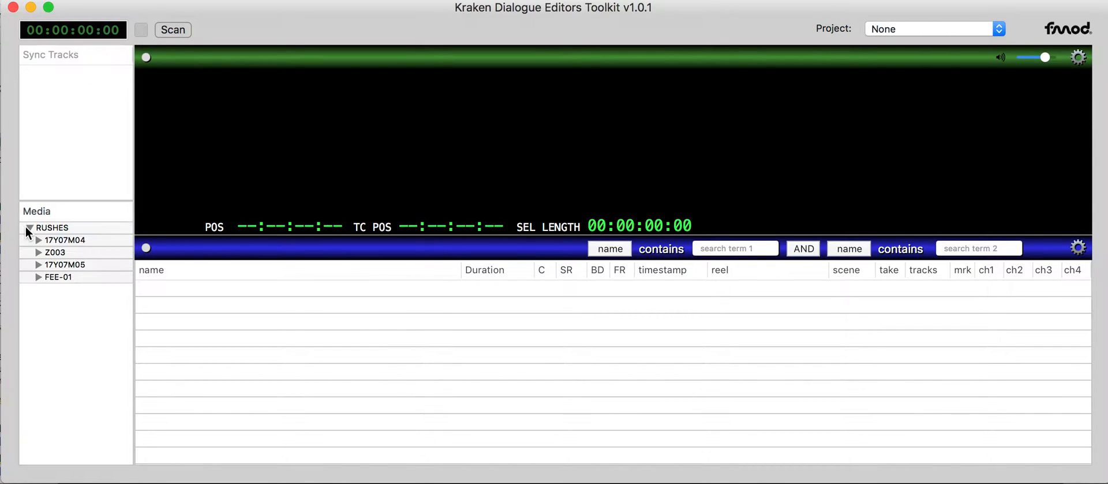
mouse_move(66, 240)
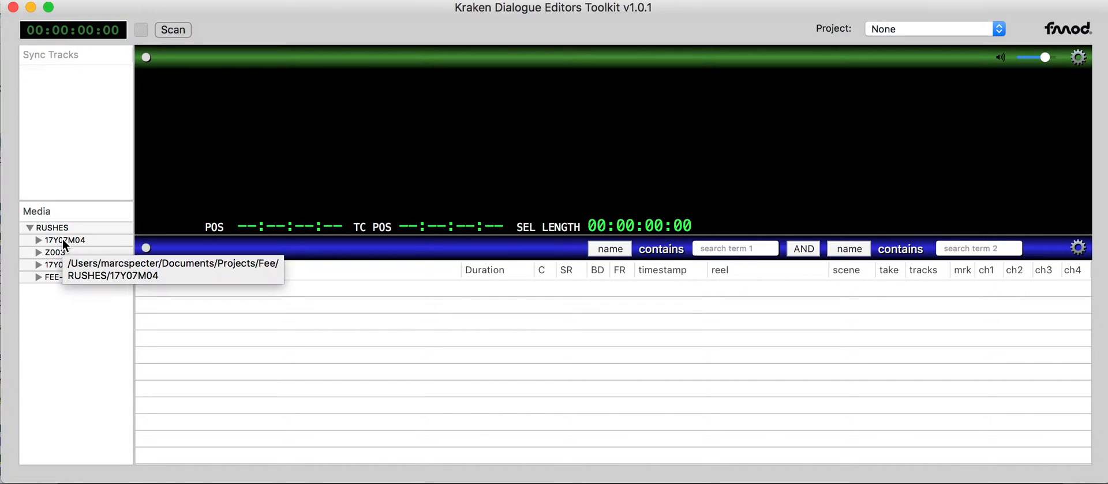
click(65, 239)
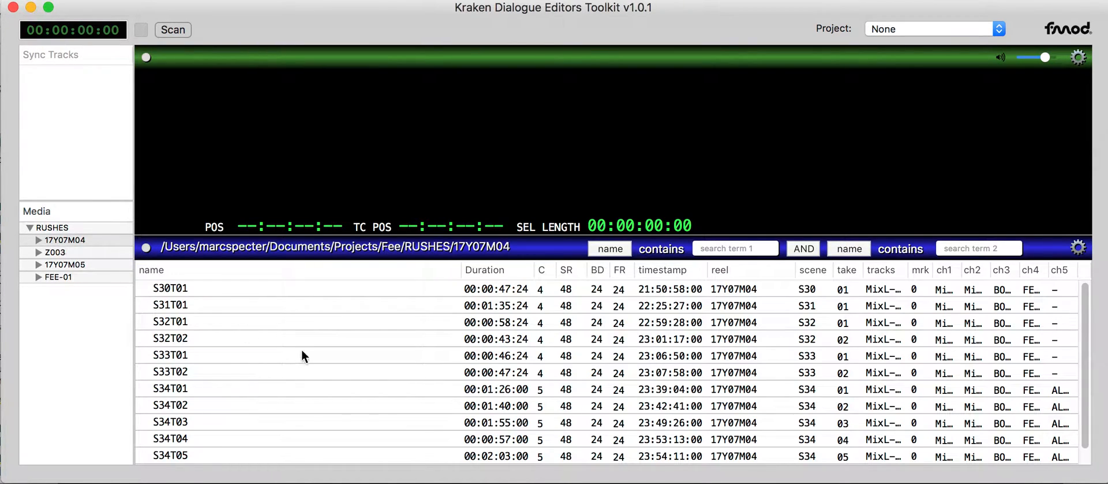
scroll(down, 3)
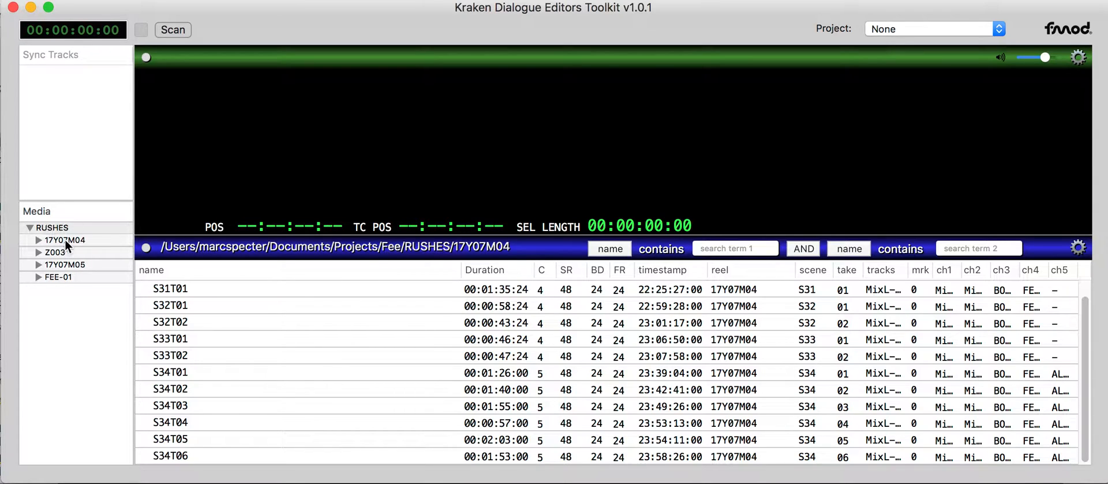
click(55, 253)
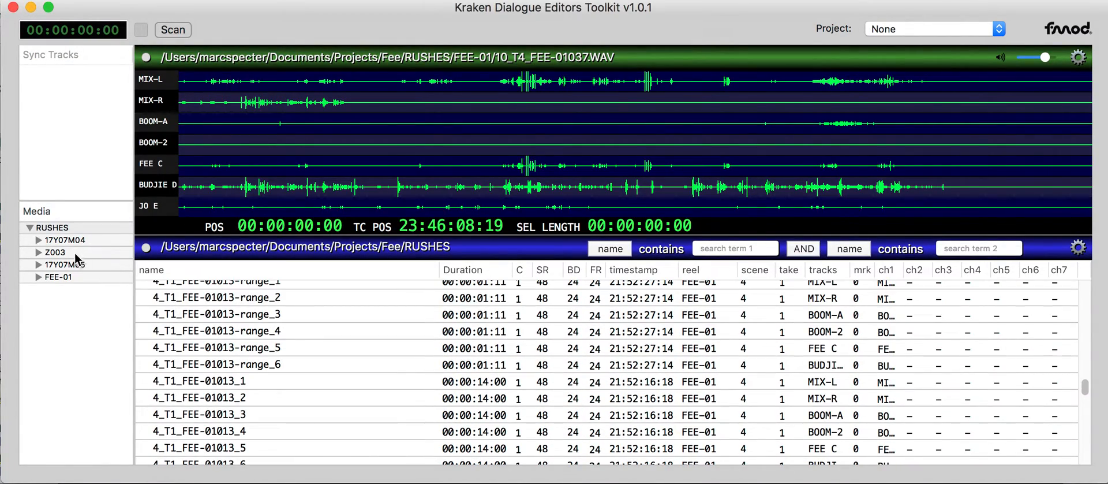
List the FEE-01 clips and load 10_T4_FEE-01037.WAV into the waveform display
click(59, 276)
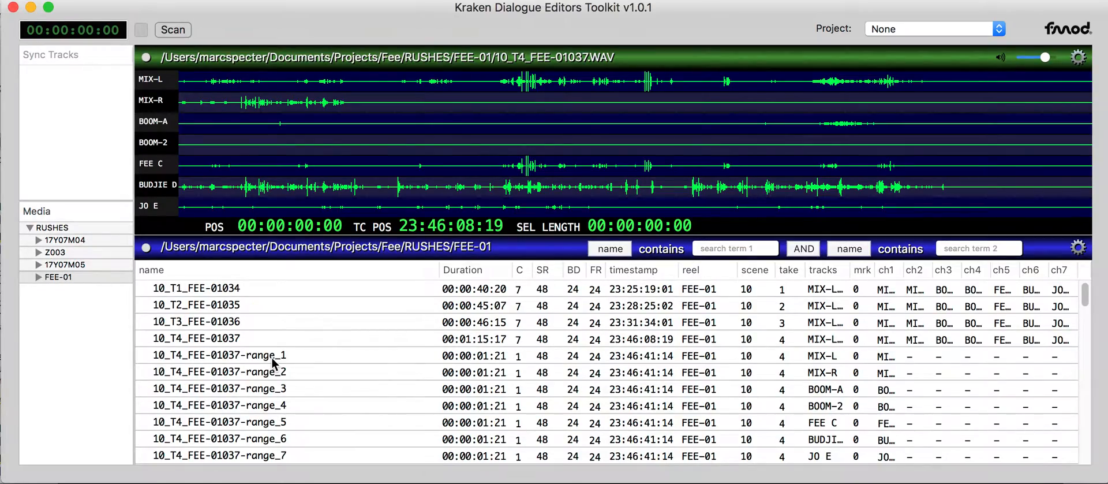
scroll(down, 3)
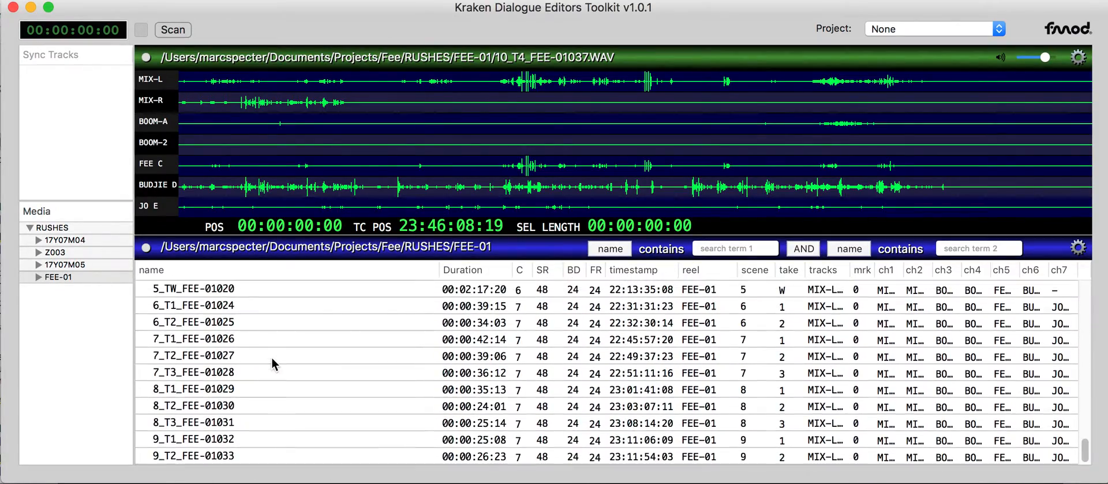
click(51, 227)
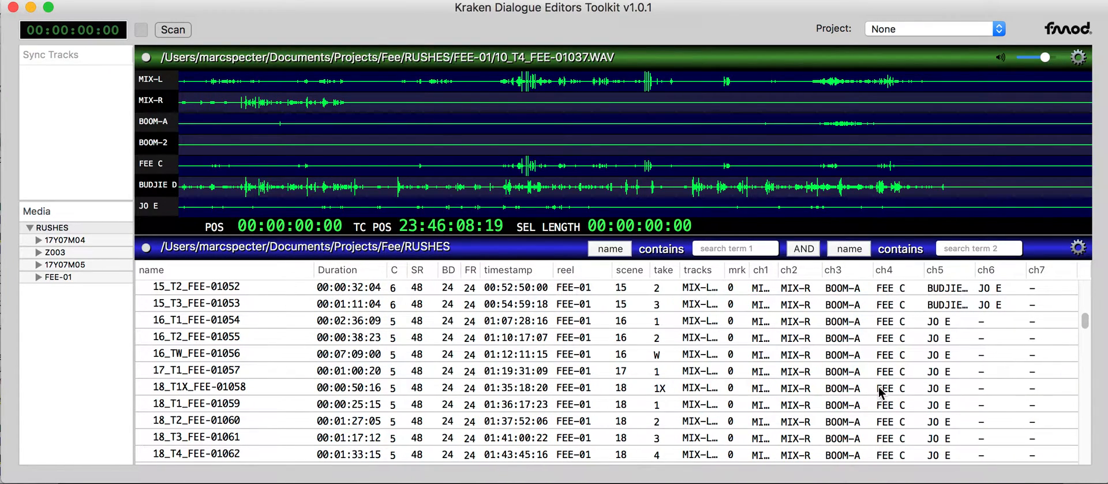
mouse_move(389, 313)
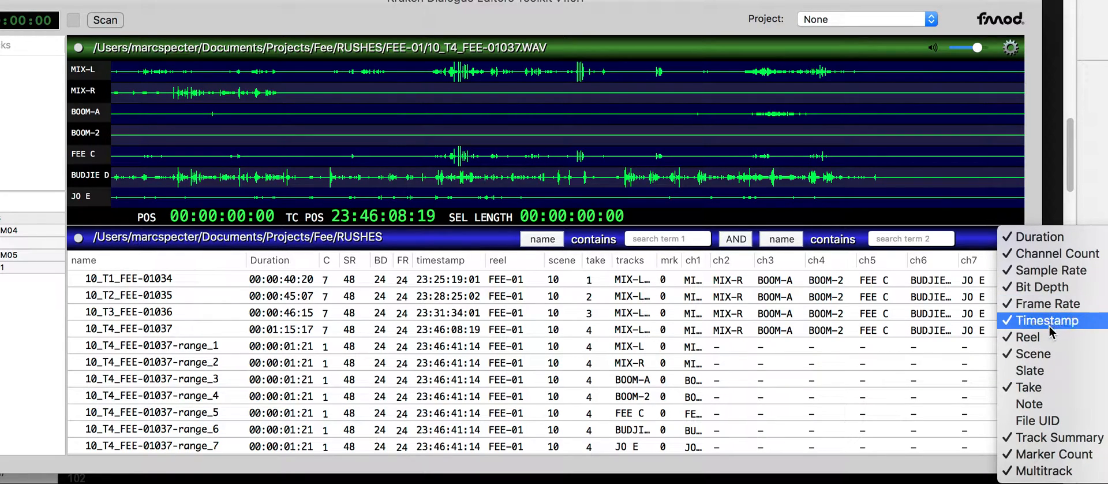
mouse_move(1036, 421)
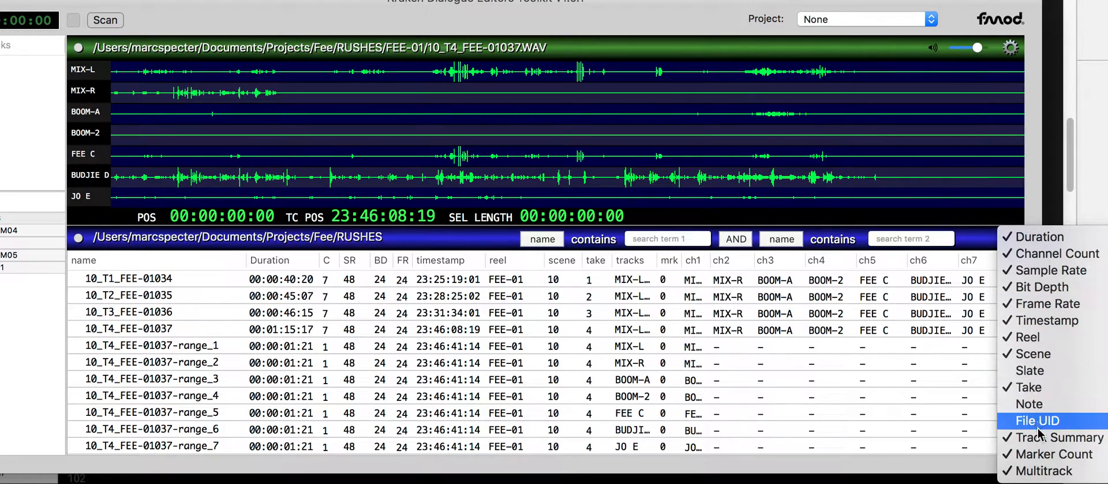
Untick the Track Summary and Bit Depth columns in the clip list's column menu
click(1036, 420)
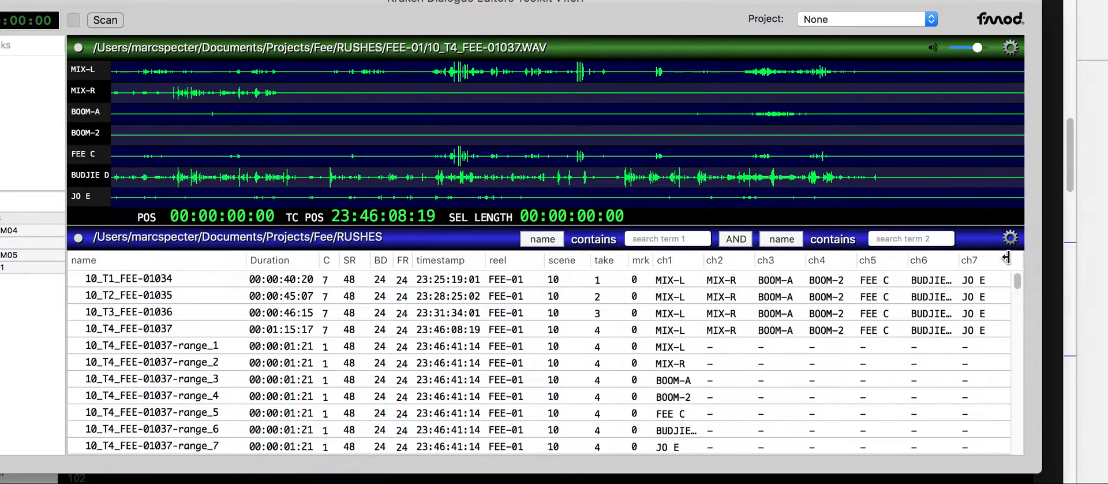
click(1010, 237)
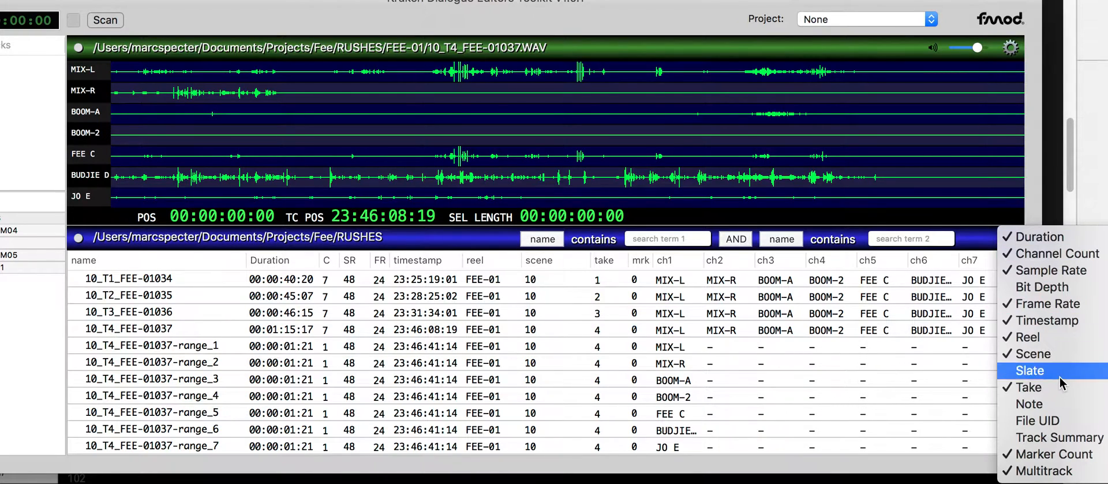
click(1029, 370)
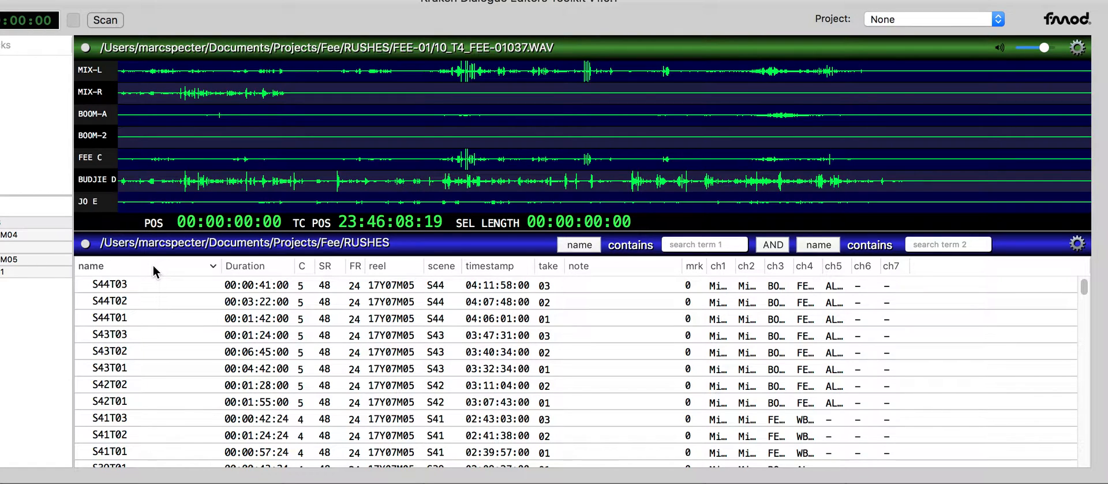
Sort the clips by name, sample rate and scene, ending on timestamp, latest first
click(91, 266)
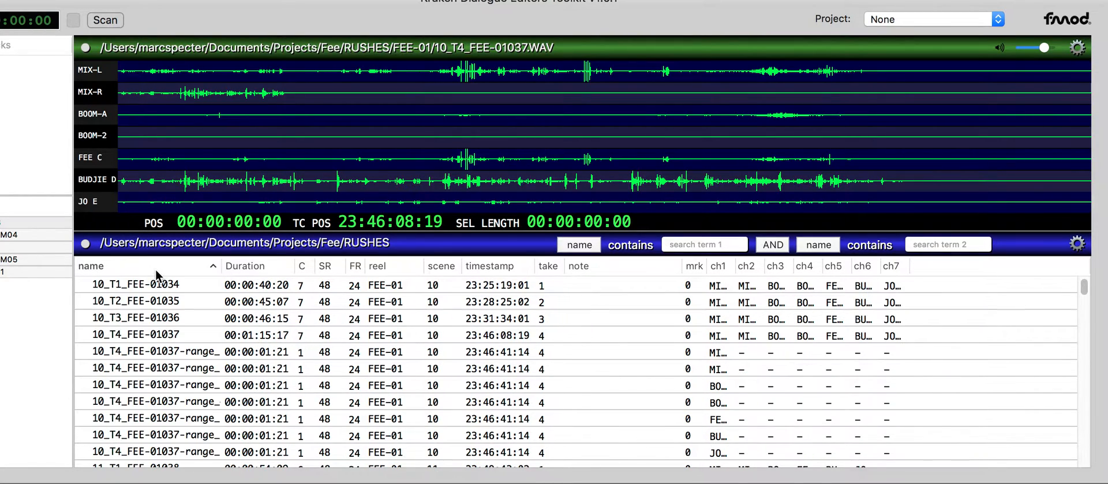
click(245, 266)
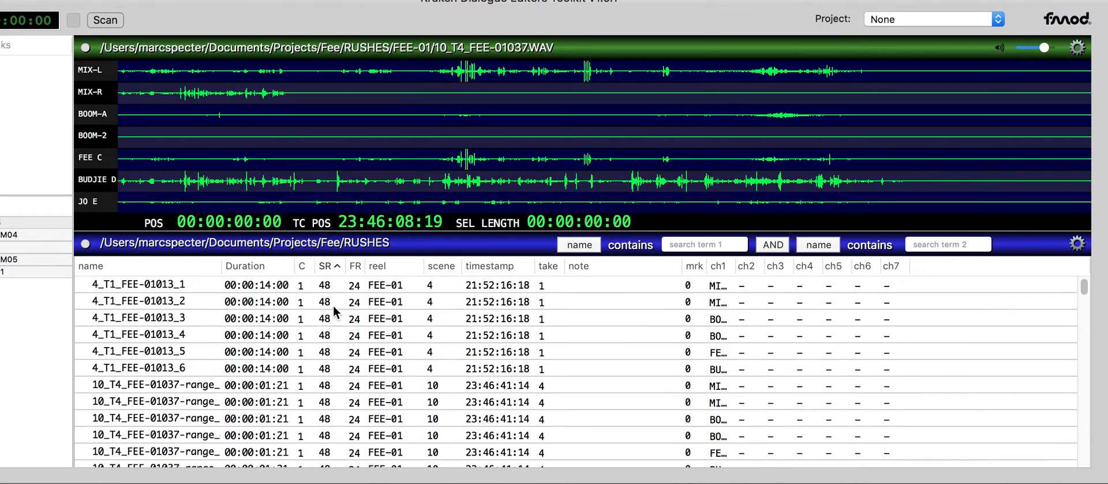
click(440, 266)
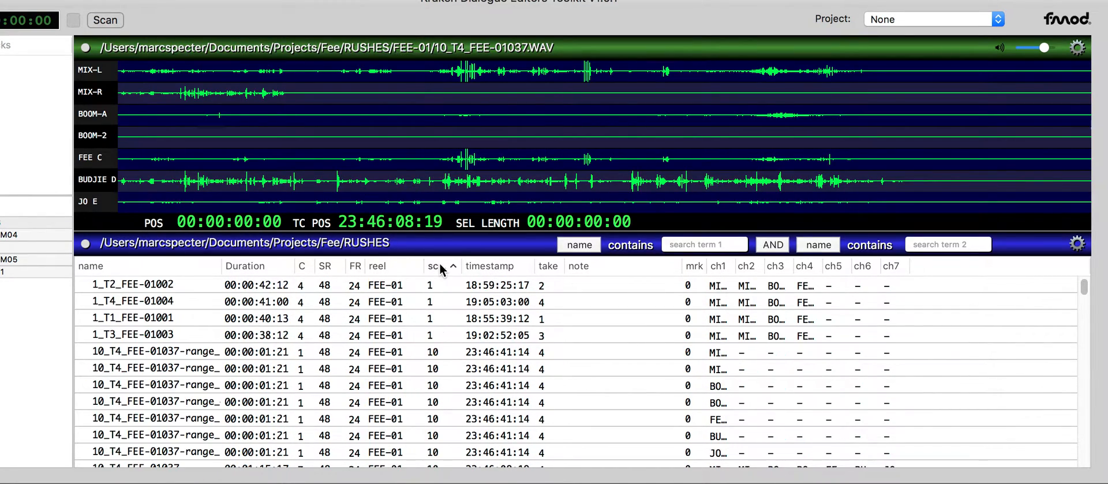
click(489, 266)
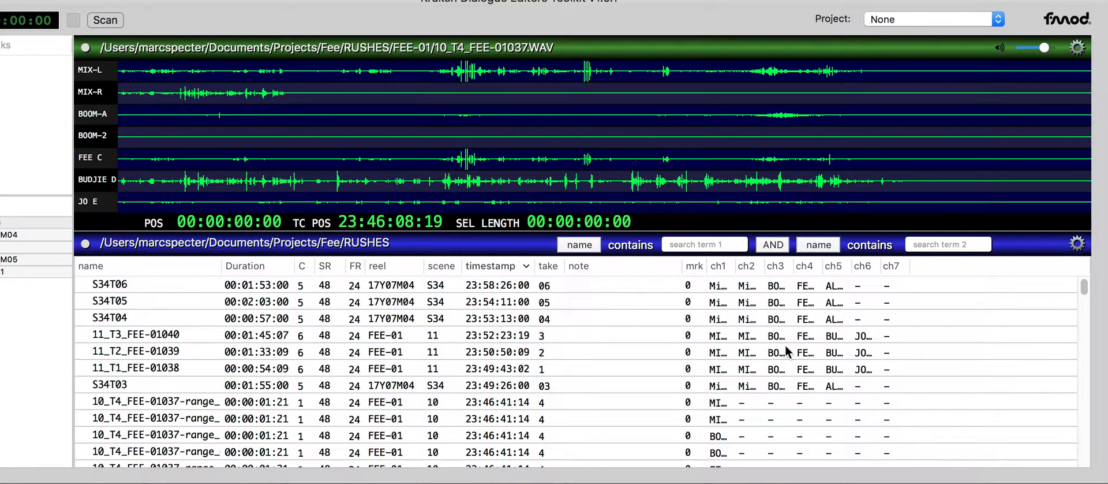
mouse_move(740, 269)
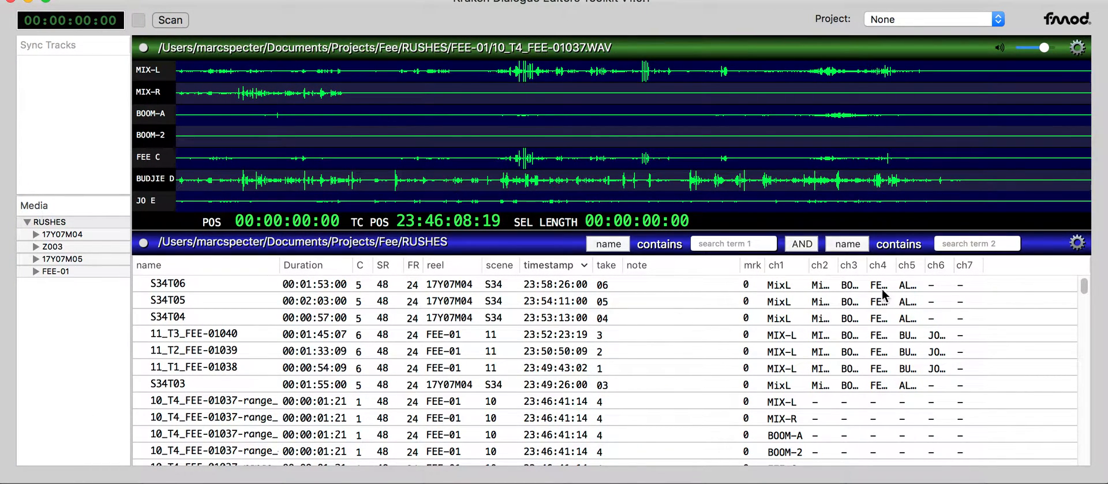
mouse_move(852, 339)
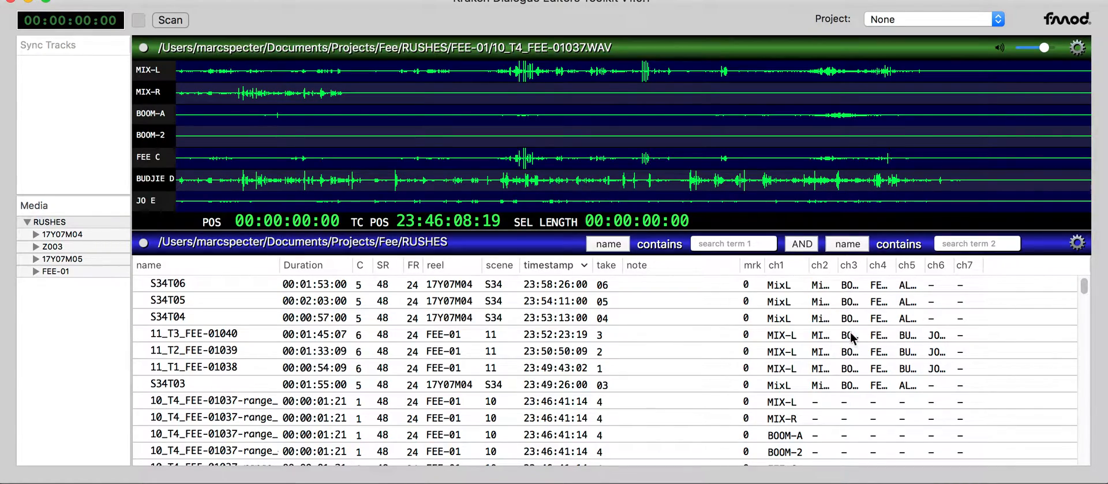
mouse_move(908, 319)
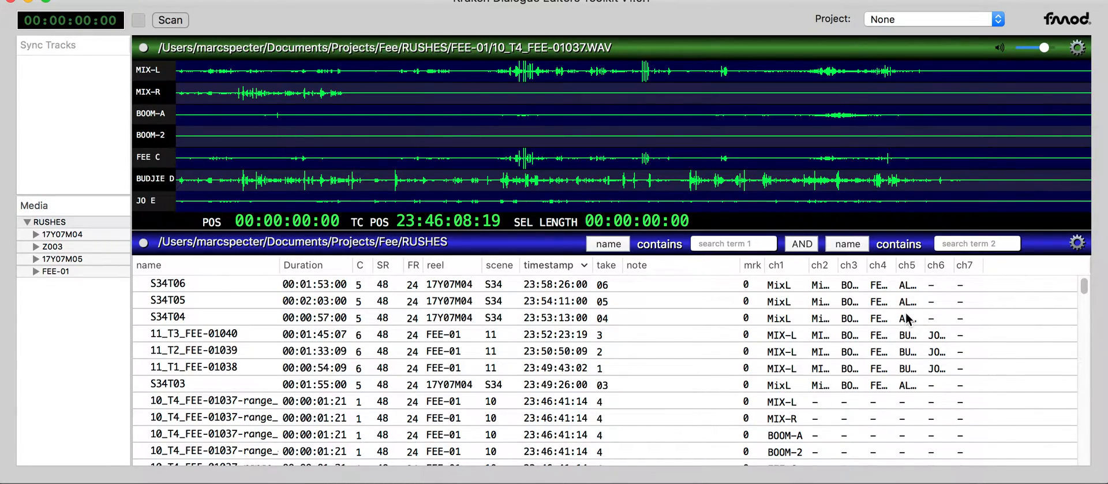
scroll(down, 3)
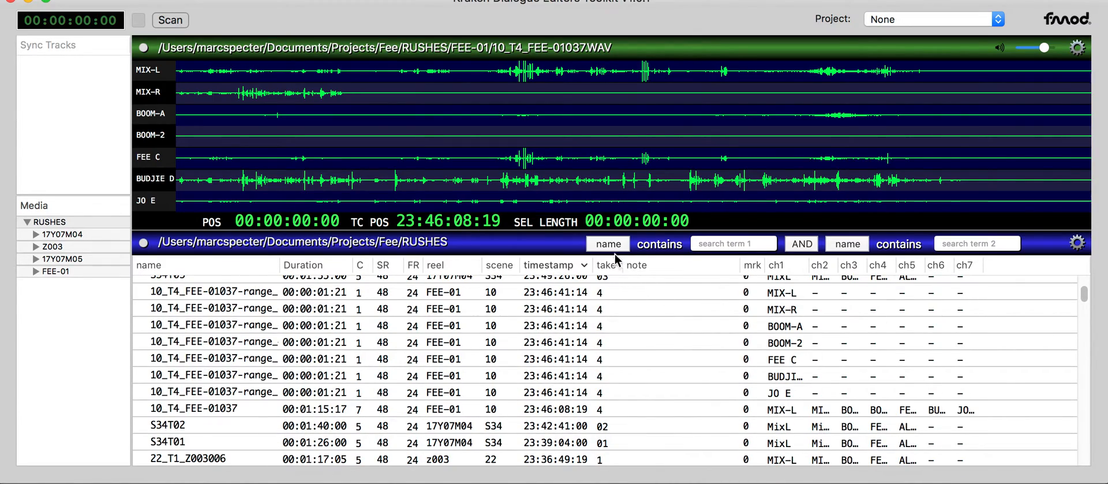
Filter the clip list to names containing 'fee', then clear that filter
click(607, 243)
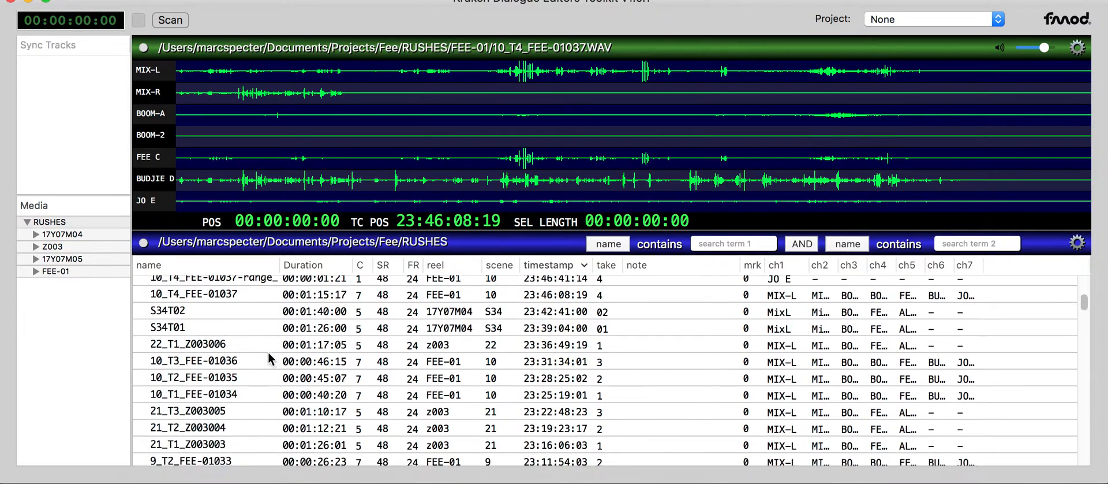
scroll(down, 3)
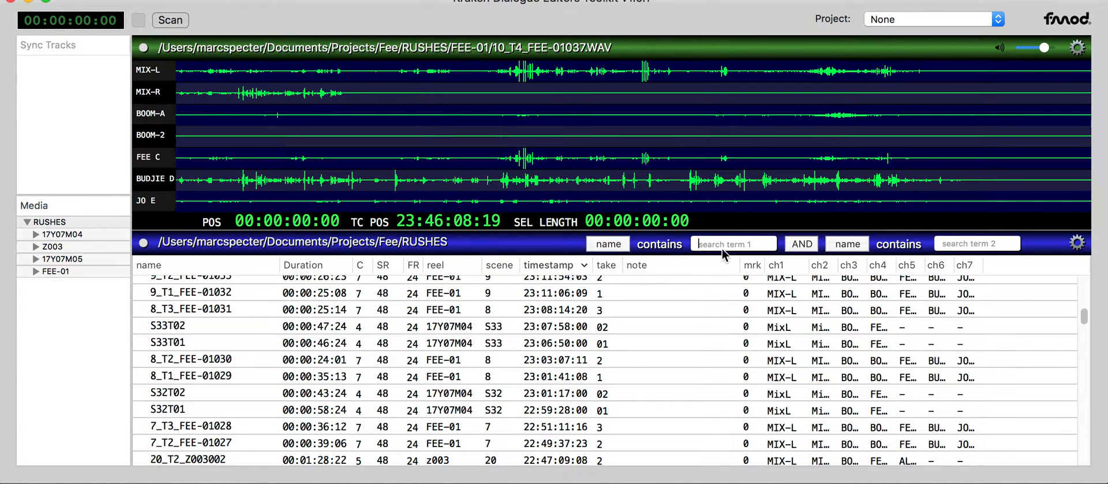
text(fee)
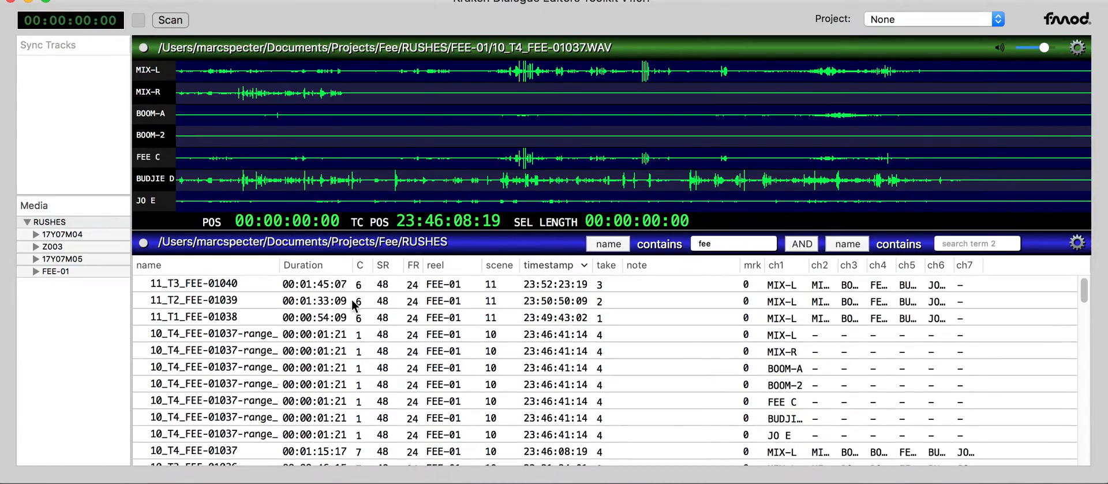
scroll(down, 3)
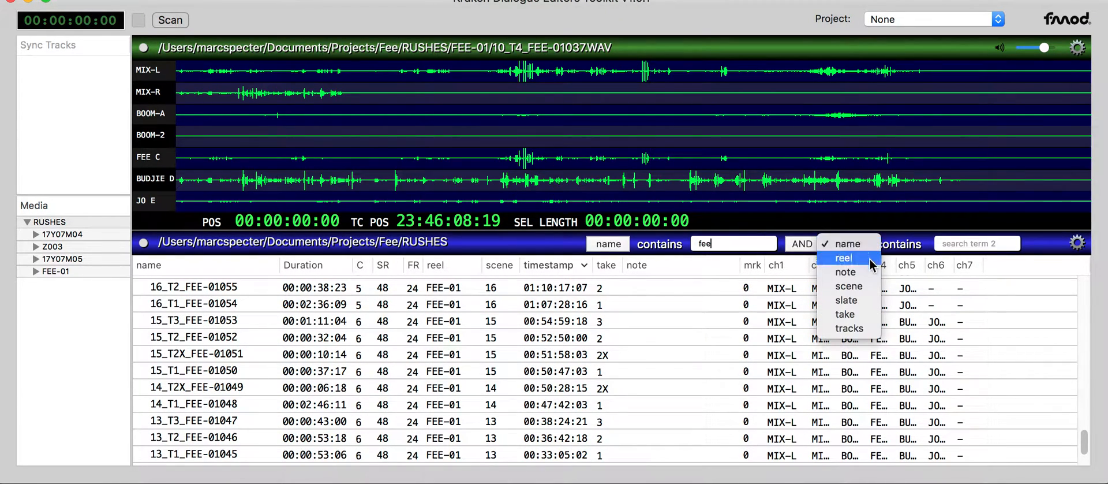
click(845, 314)
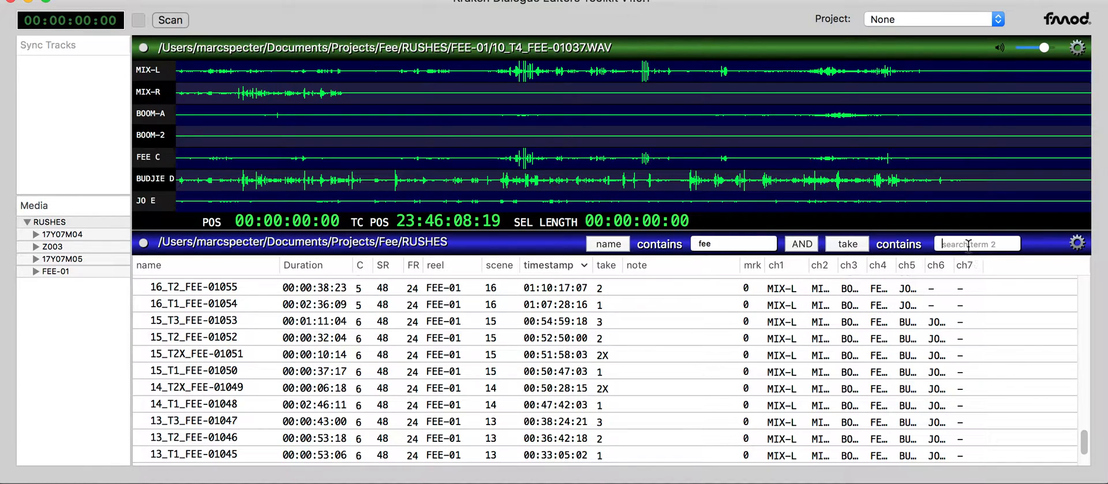
text(x)
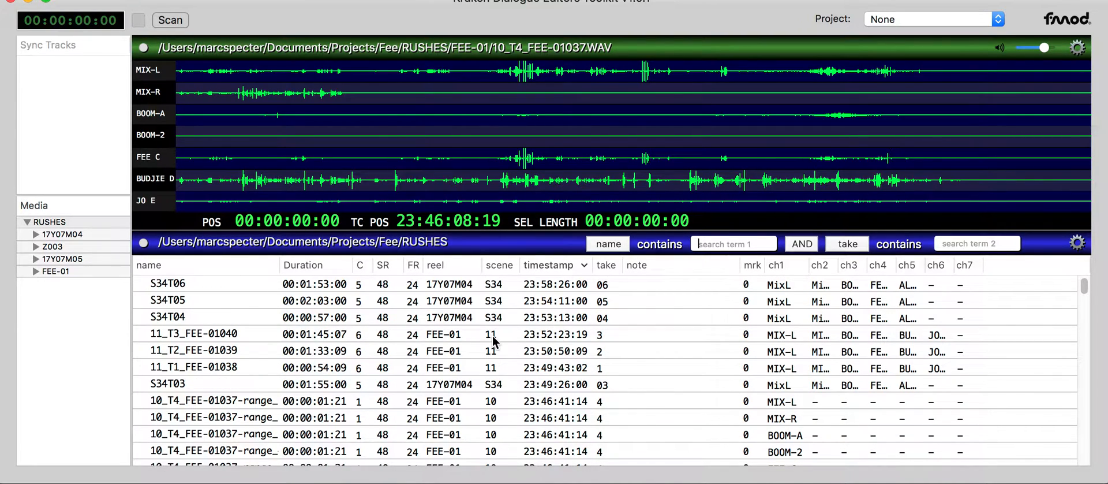
mouse_move(402, 204)
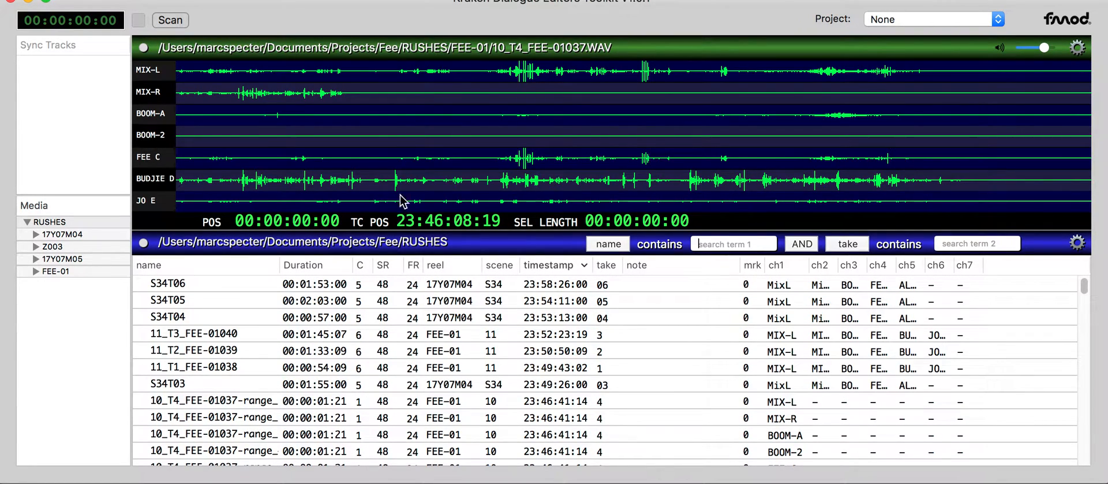
Load take 11_T2_FEE-01039 and play it from several points in the waveform
click(191, 349)
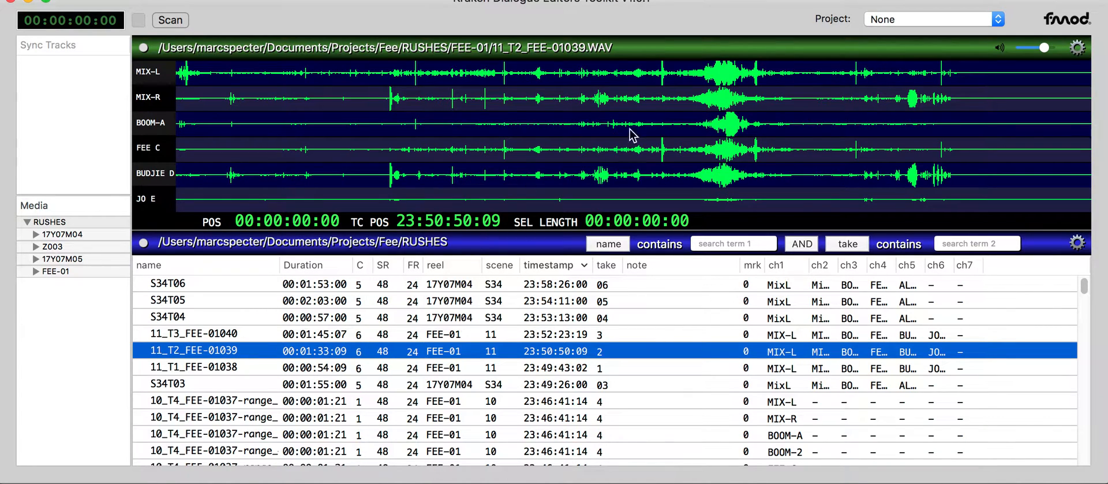
click(340, 138)
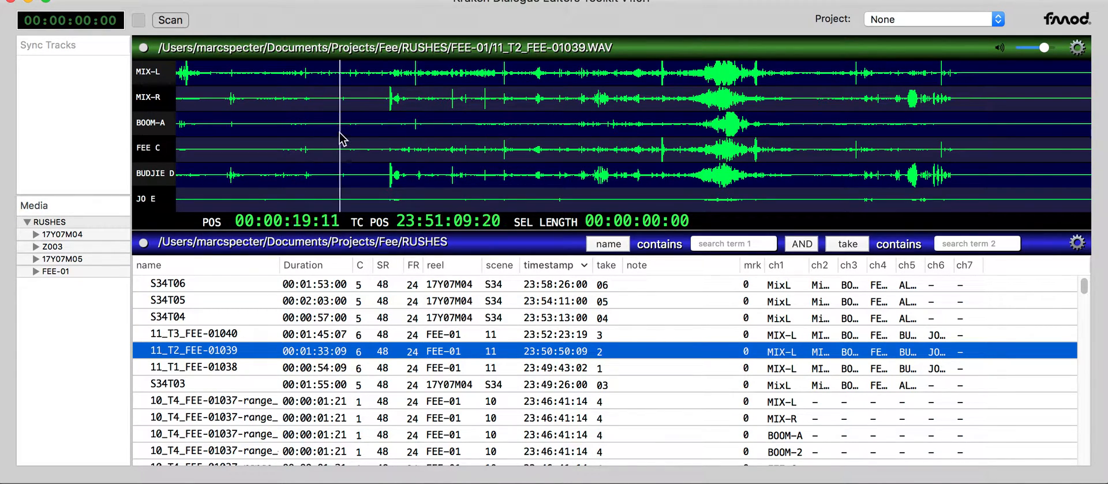
click(544, 138)
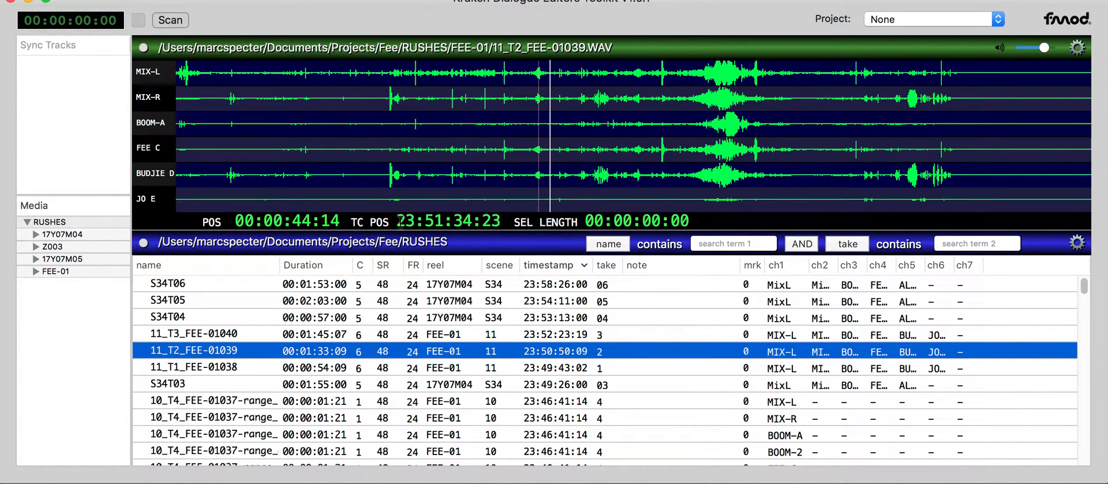
click(445, 134)
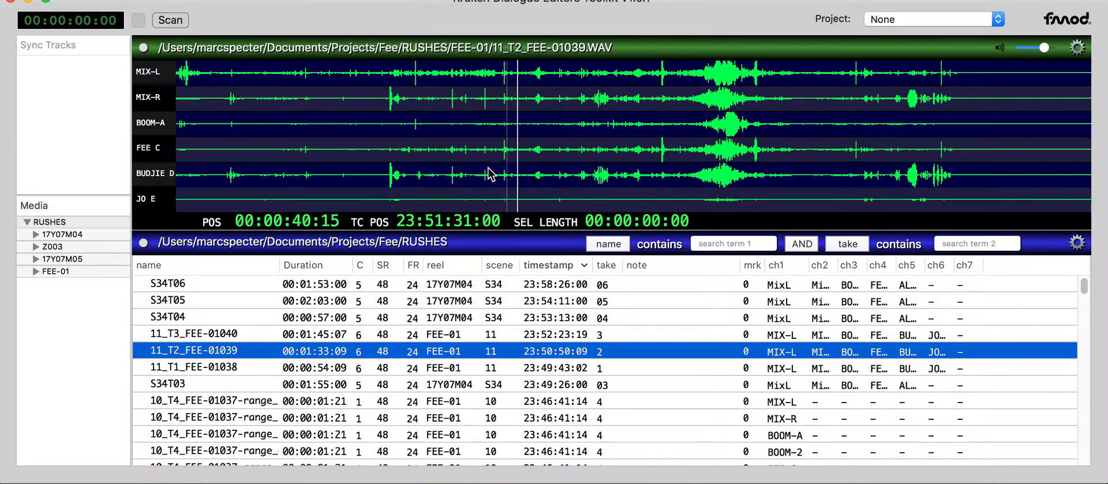
click(498, 151)
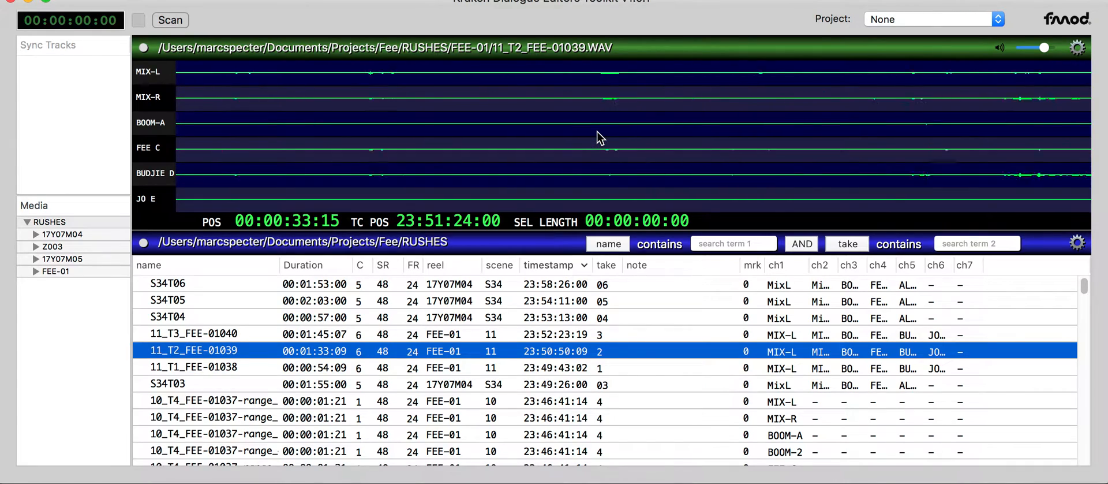
Select a roughly three-second stretch and solo the BUDJIE D channel
click(420, 128)
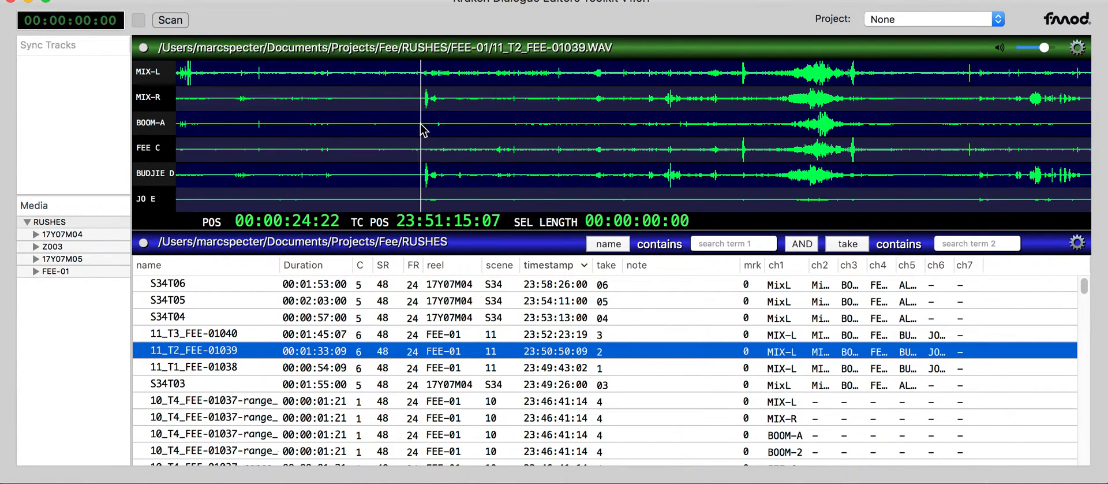
drag(420, 131, 490, 131)
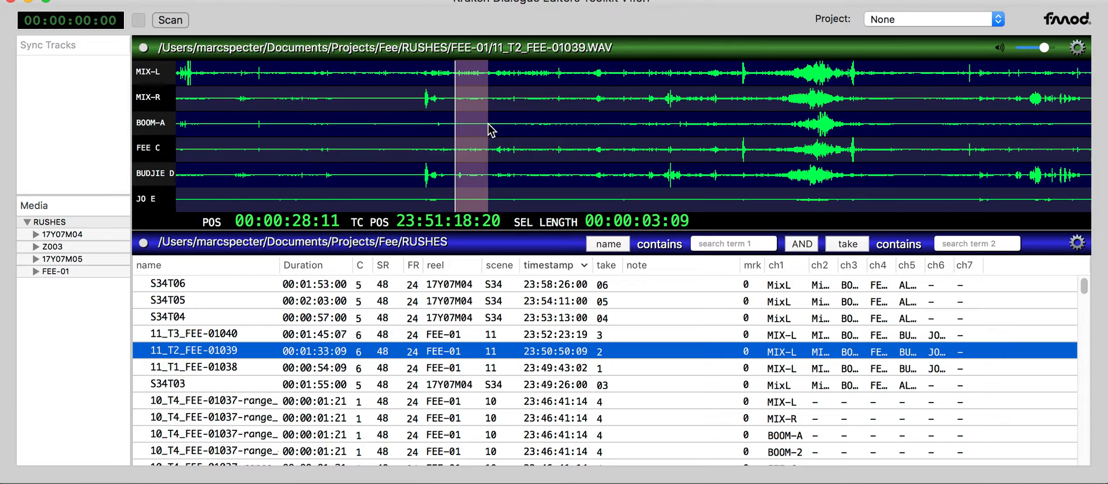
click(496, 131)
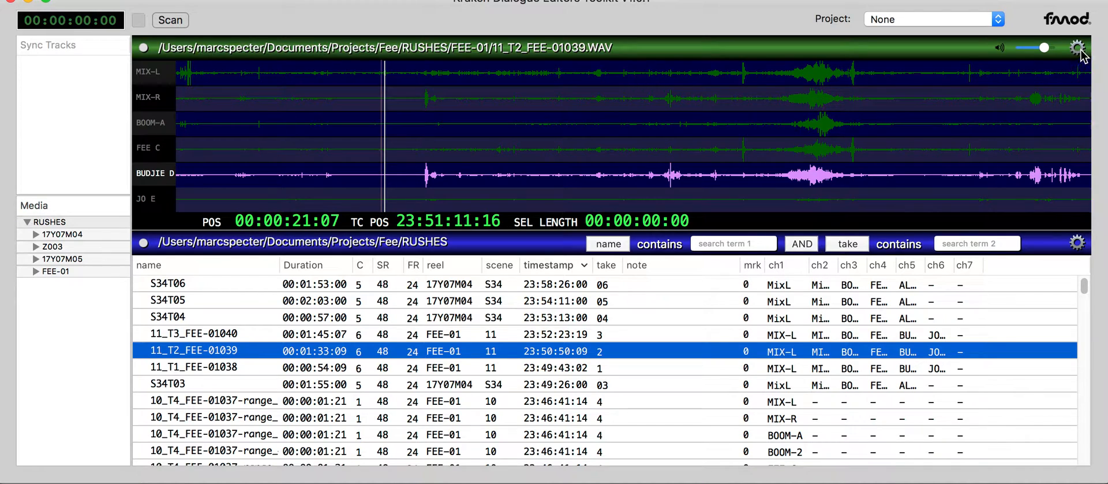
Solo take 11_T2_FEE-01039's FEE C, MIX-R and BOOM-A channels in turn
click(1081, 47)
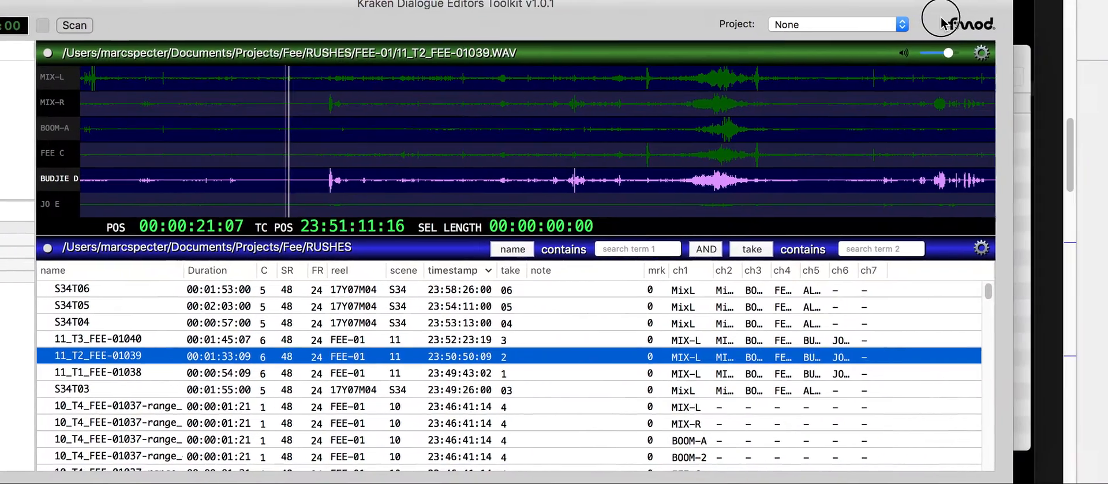
click(982, 53)
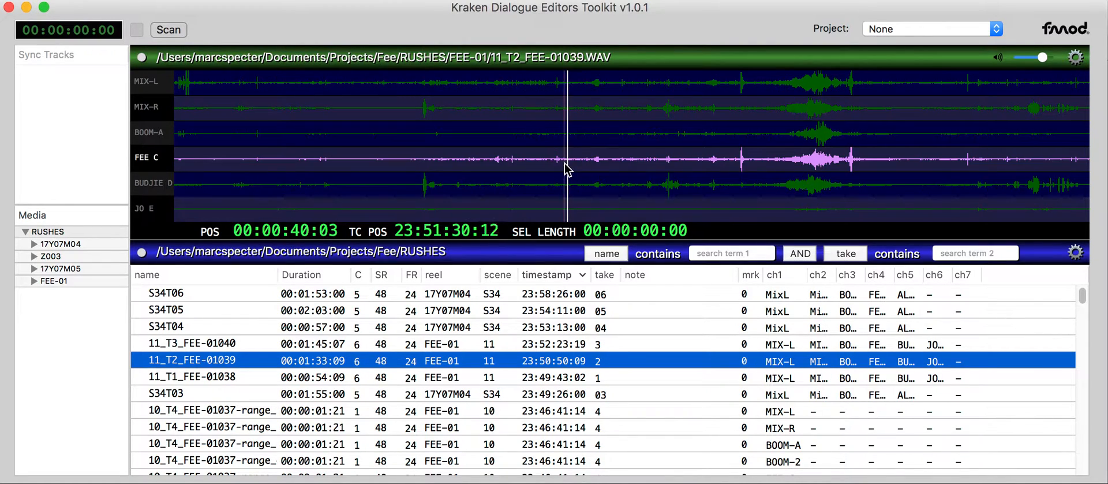
click(721, 170)
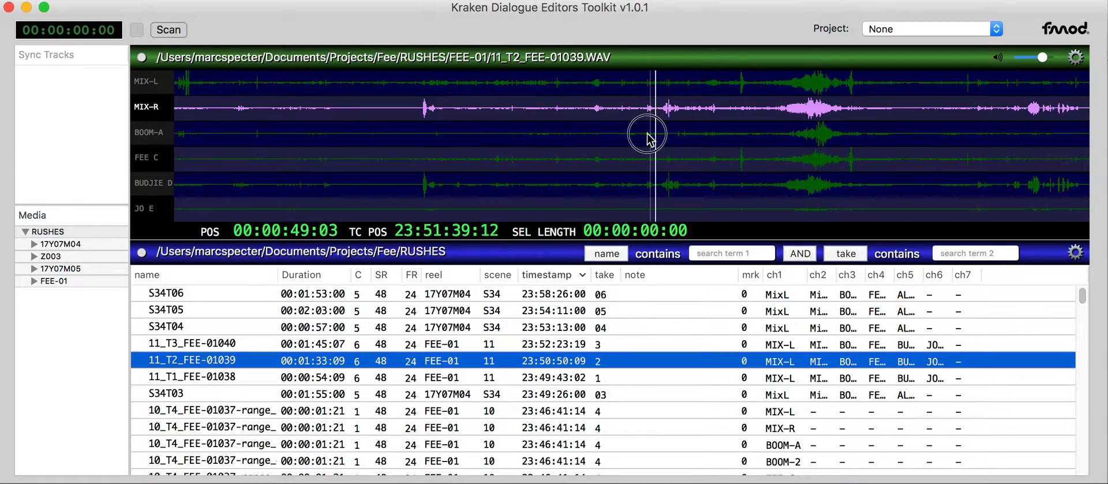
click(1077, 57)
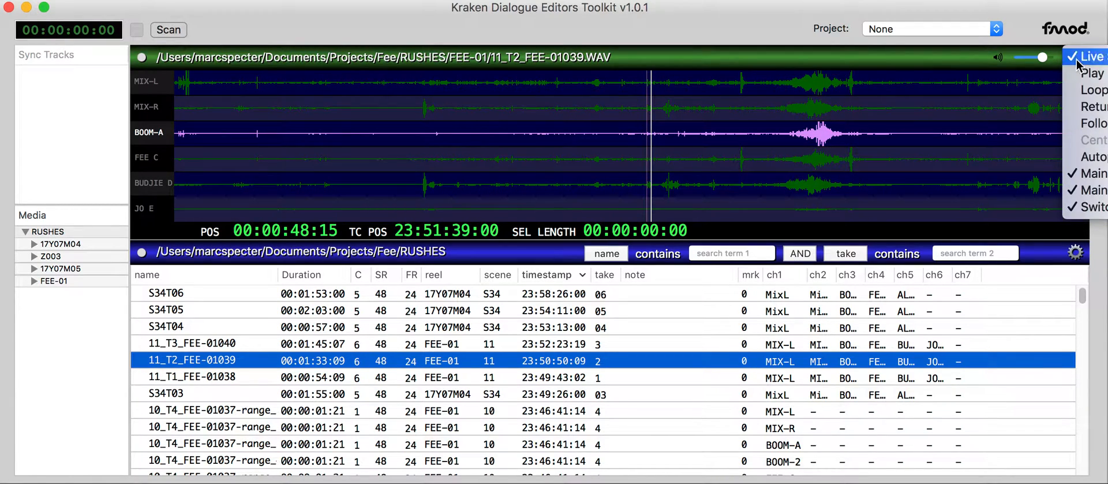
mouse_move(1092, 73)
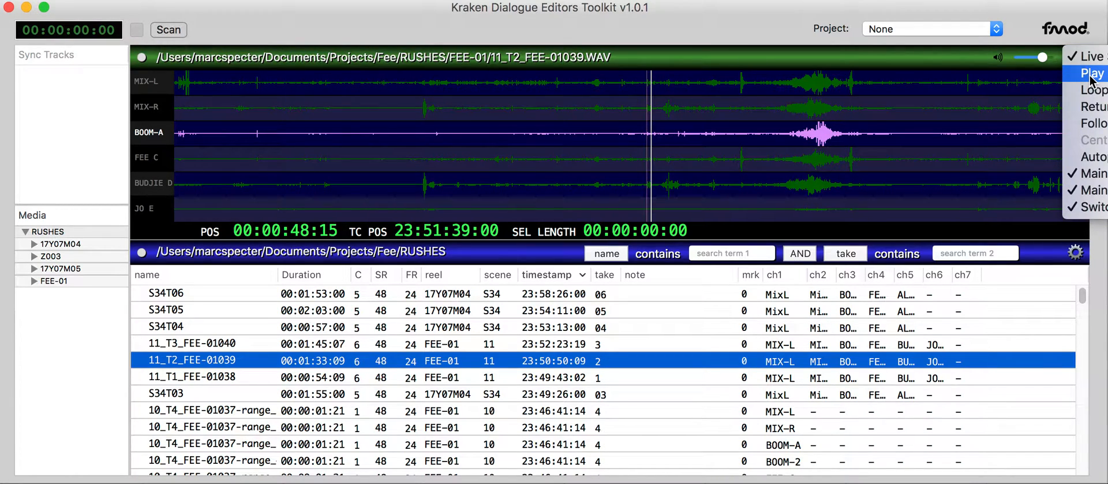
Turn on Play On Click, then click through Z003 takes to 29_T3_Z003025
click(1091, 73)
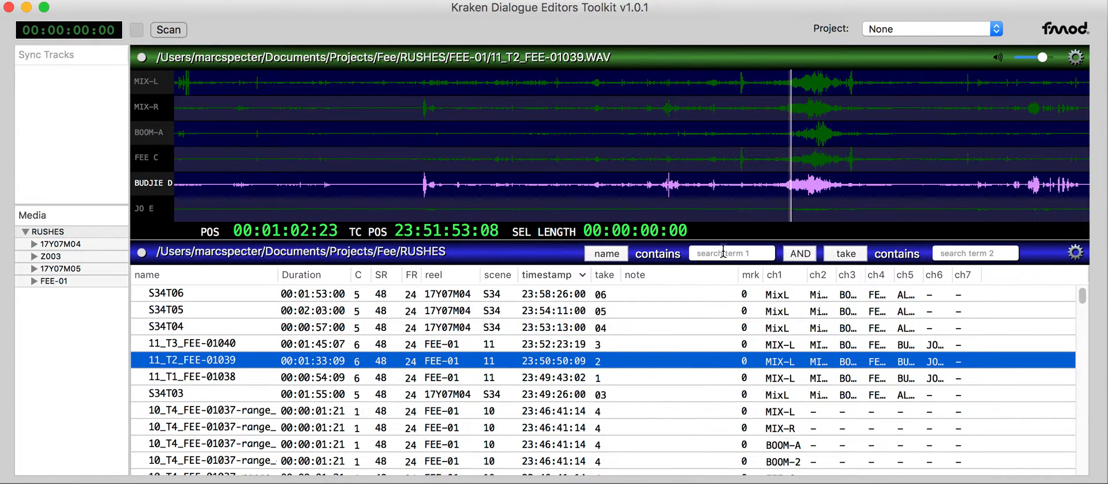
scroll(down, 3)
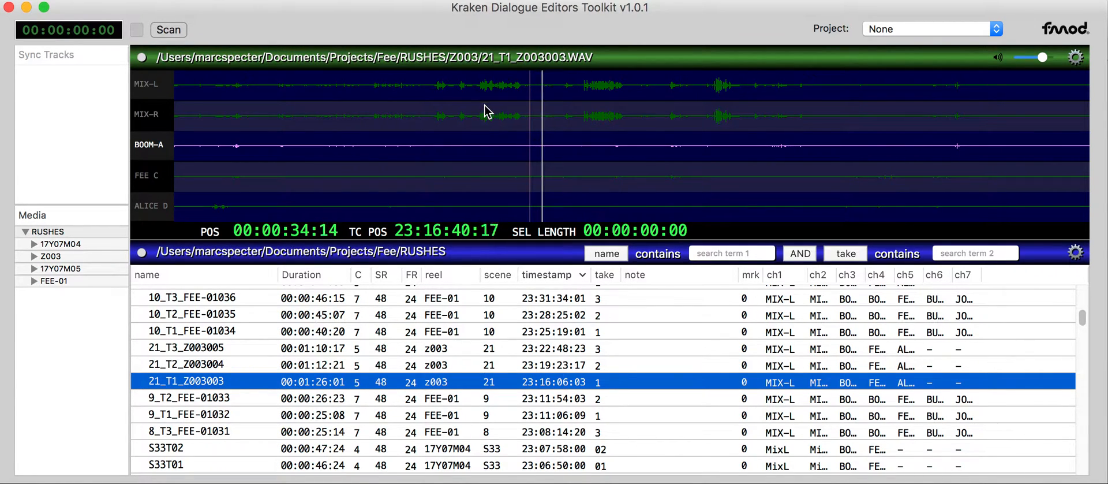
double_click(187, 343)
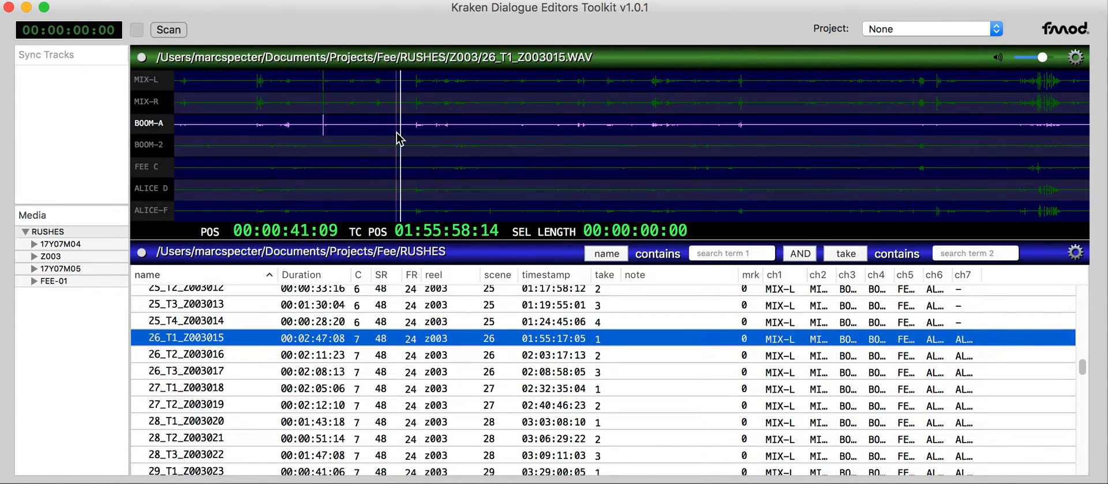
click(185, 370)
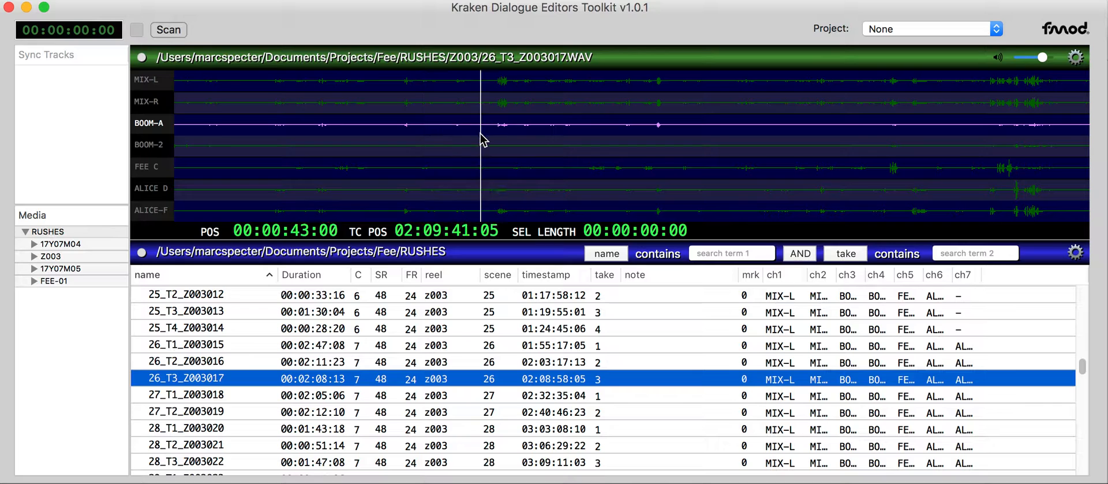
click(185, 376)
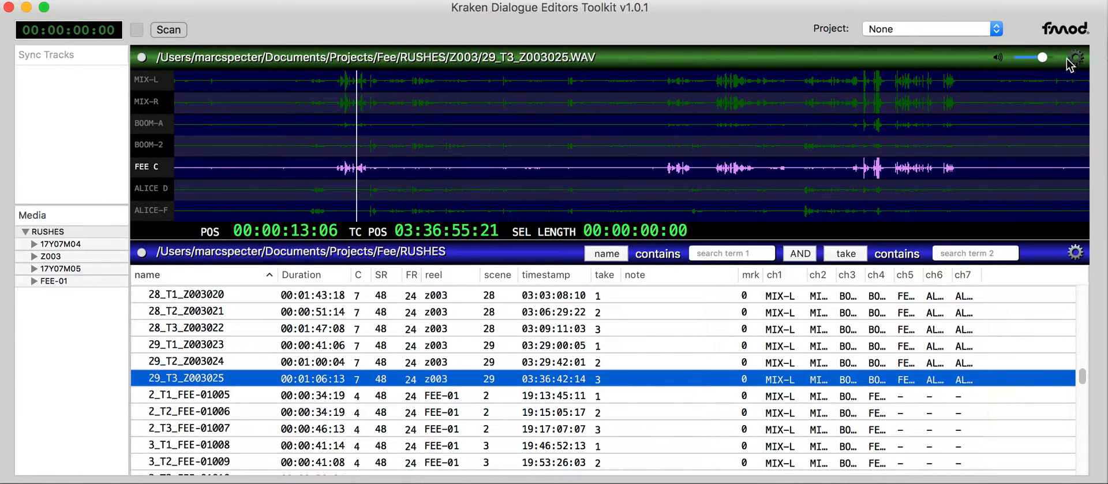
Play take 29_T3_Z003025 from several later points with BOOM-A soloed, nearly to the end
click(1077, 57)
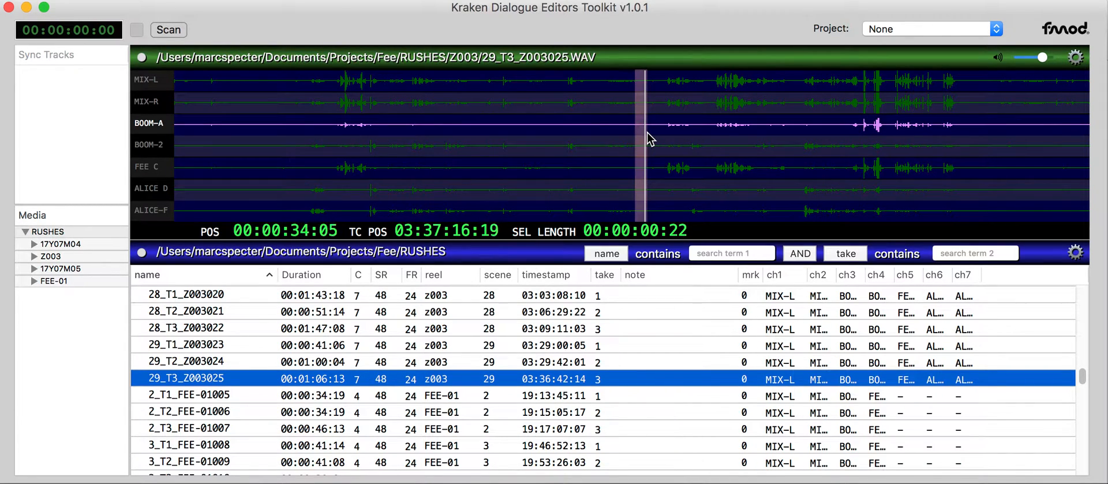
click(1075, 57)
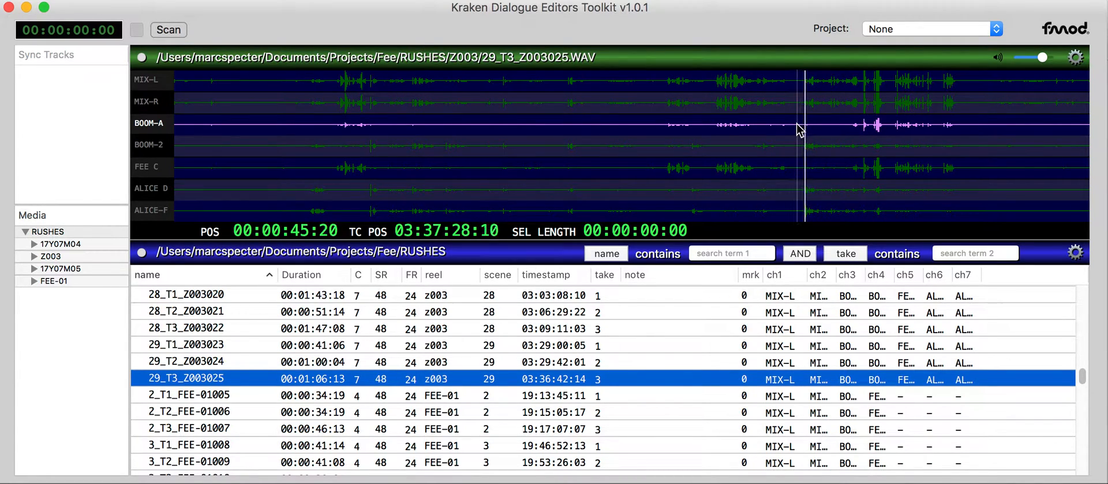
click(1076, 57)
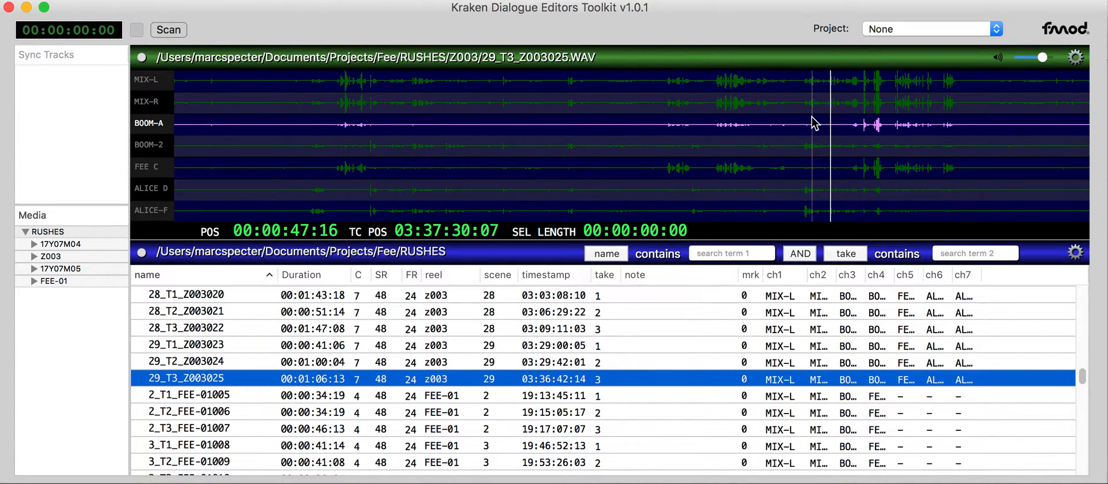
click(1075, 57)
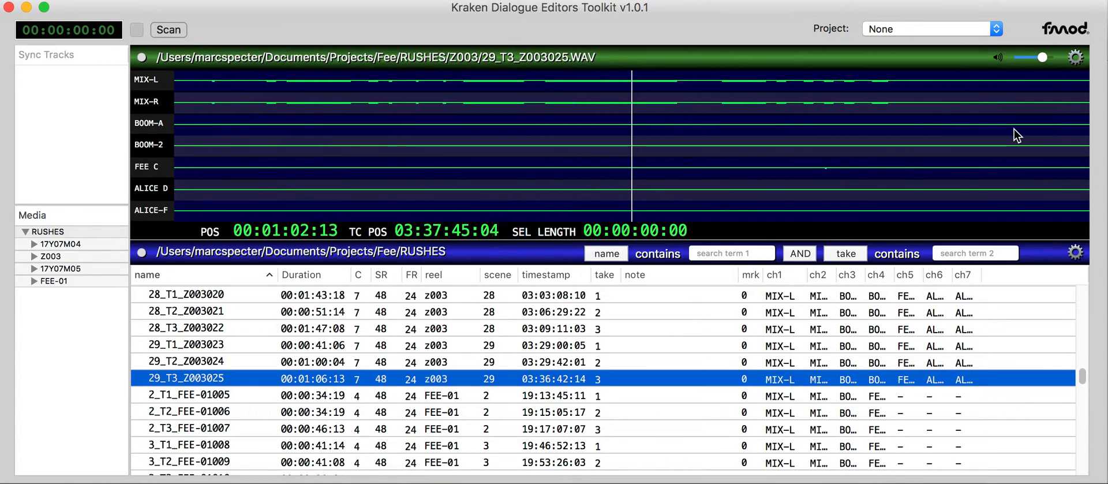
click(1075, 57)
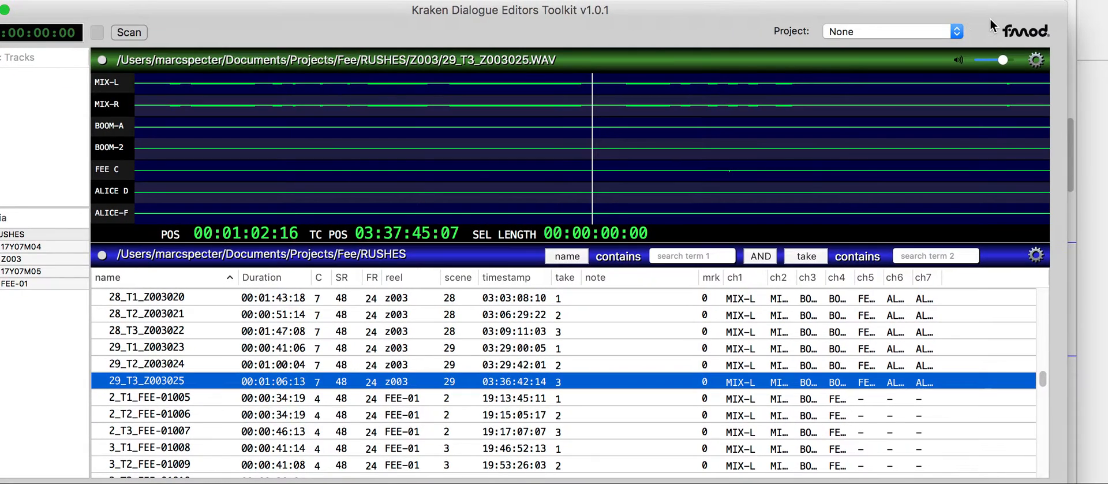
Stop keeping the zoom level between takes, then select and play short stretches
click(1035, 60)
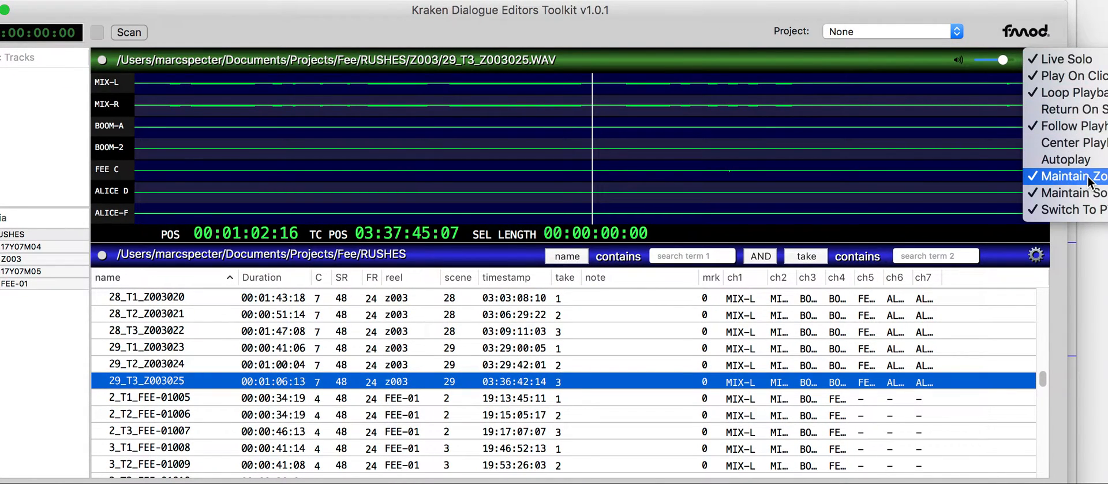
click(1071, 175)
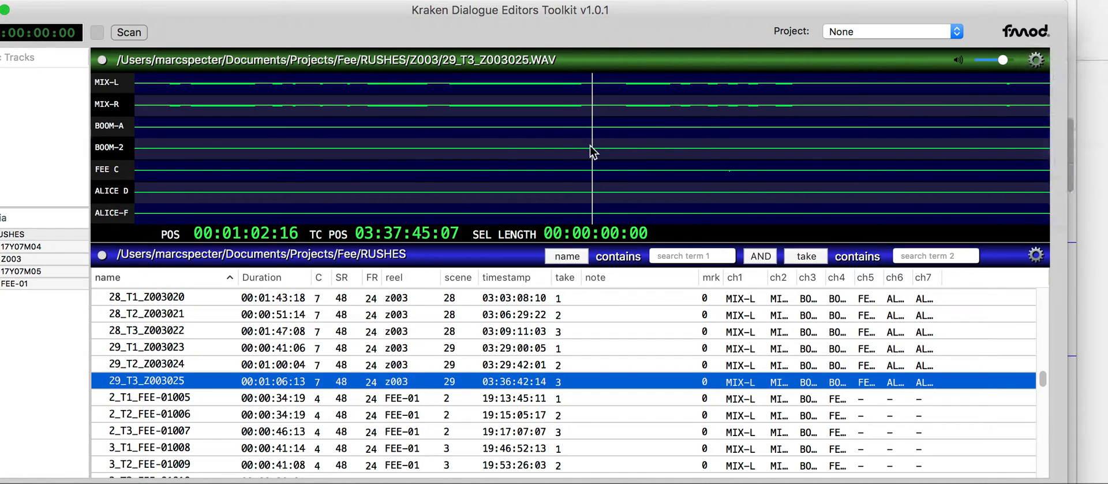
drag(624, 128, 664, 127)
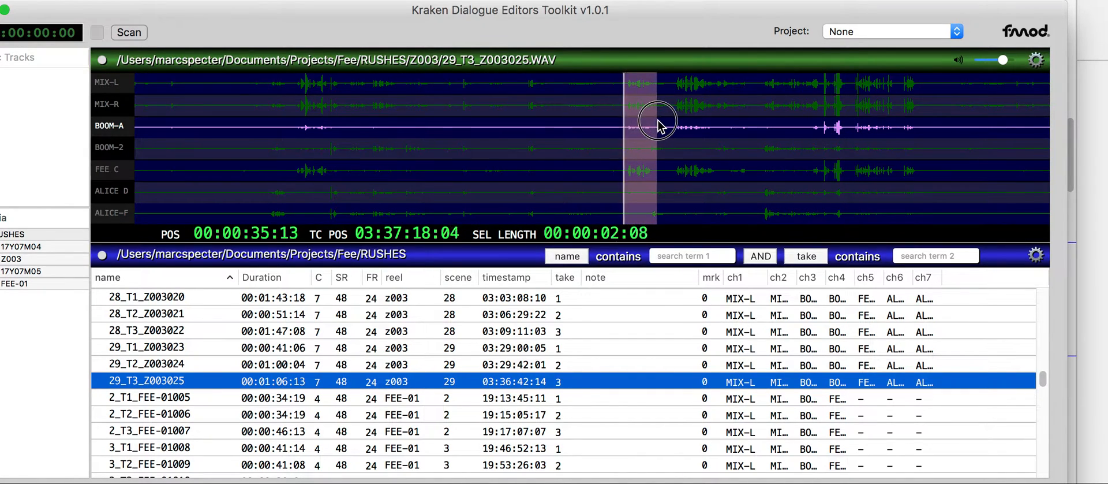
click(1035, 60)
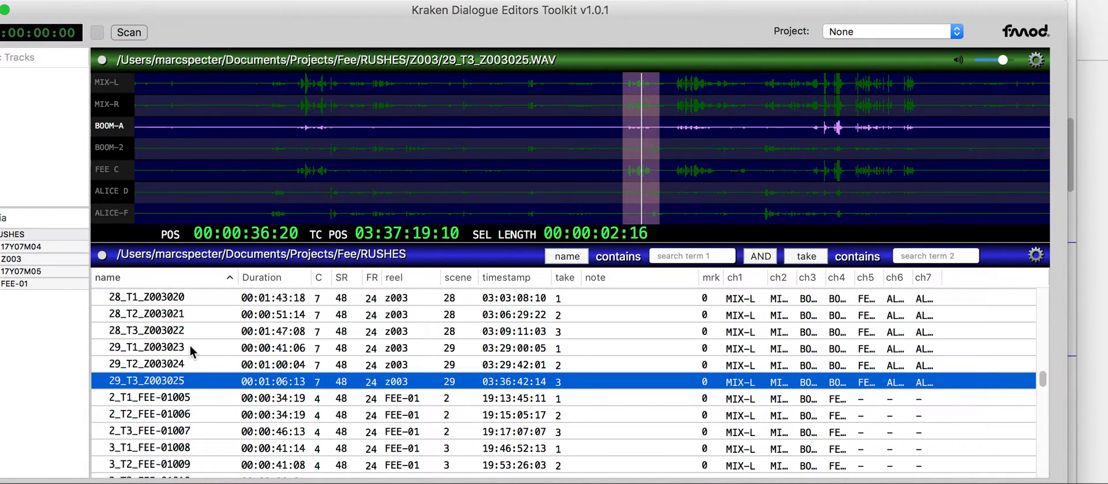
mouse_move(539, 154)
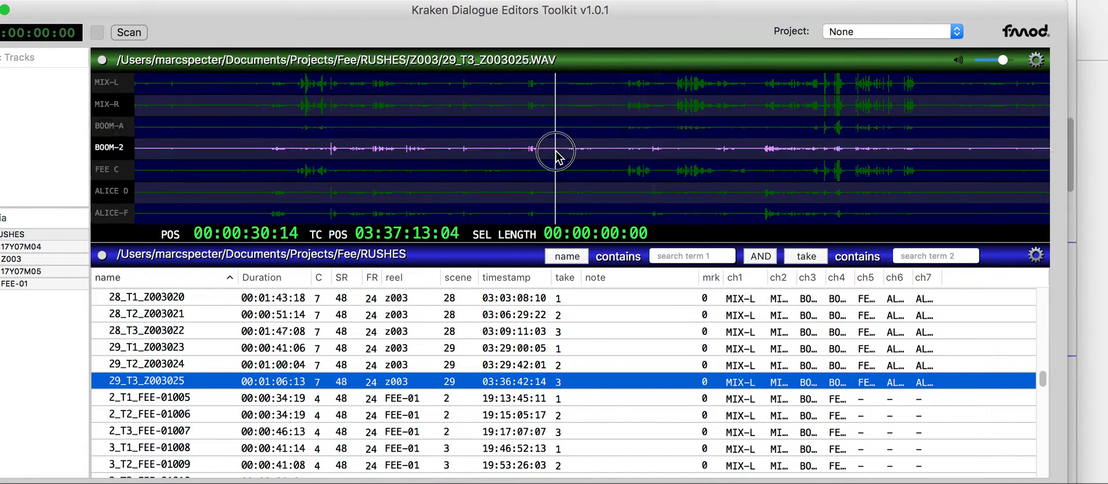
drag(557, 148, 615, 149)
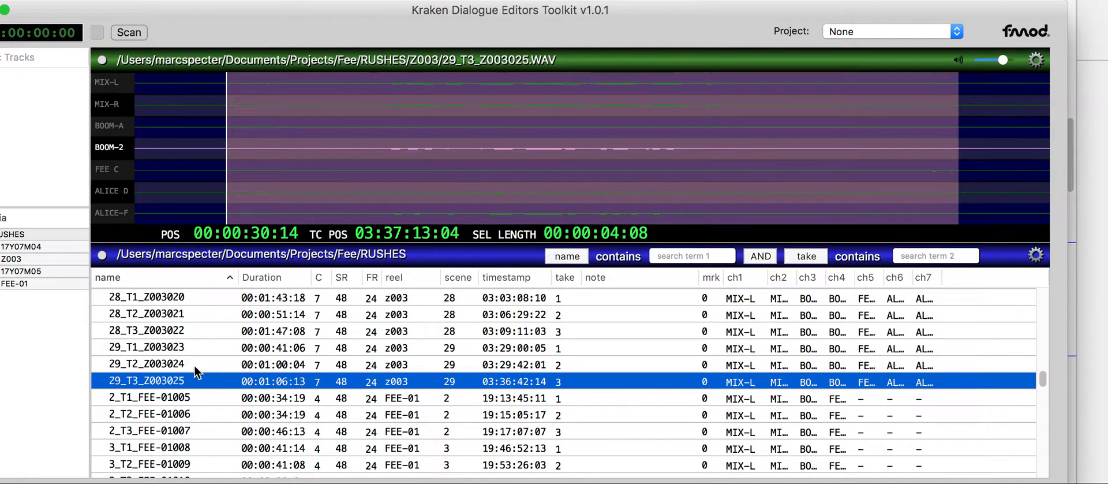
Load 29_T1_Z003023, unsolo BOOM-2, disable live soloing, then step through 29_T2 to 29_T3_Z003025
click(149, 347)
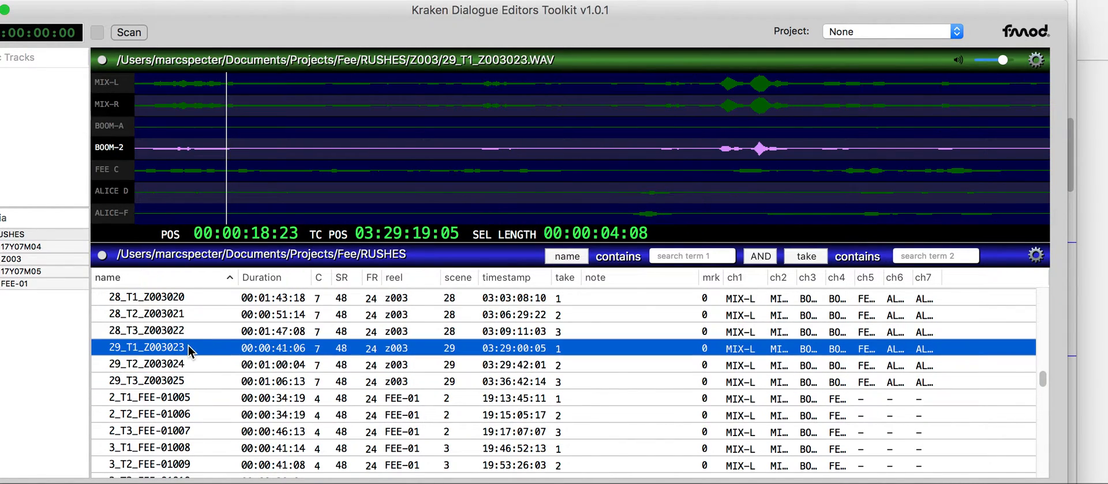
click(147, 331)
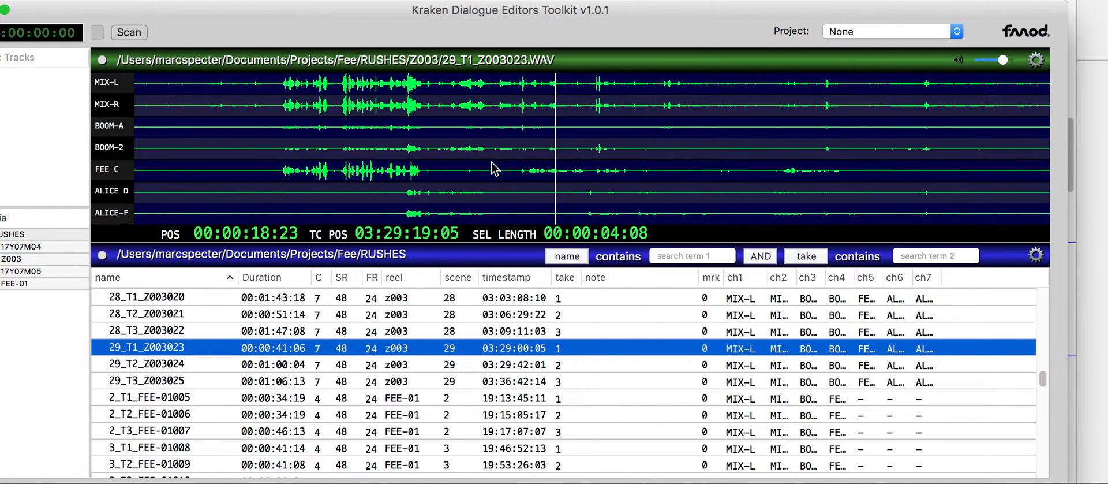
mouse_move(914, 120)
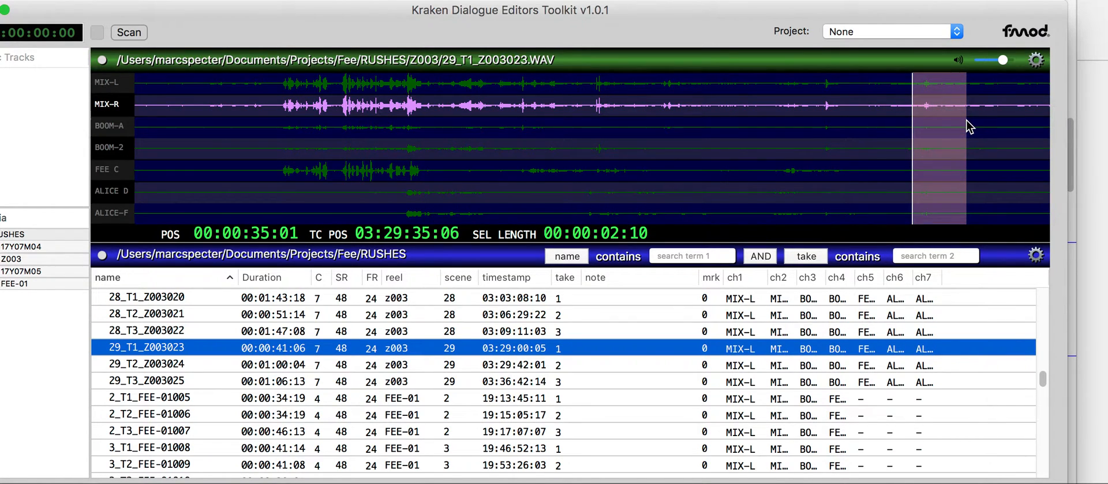
click(1036, 60)
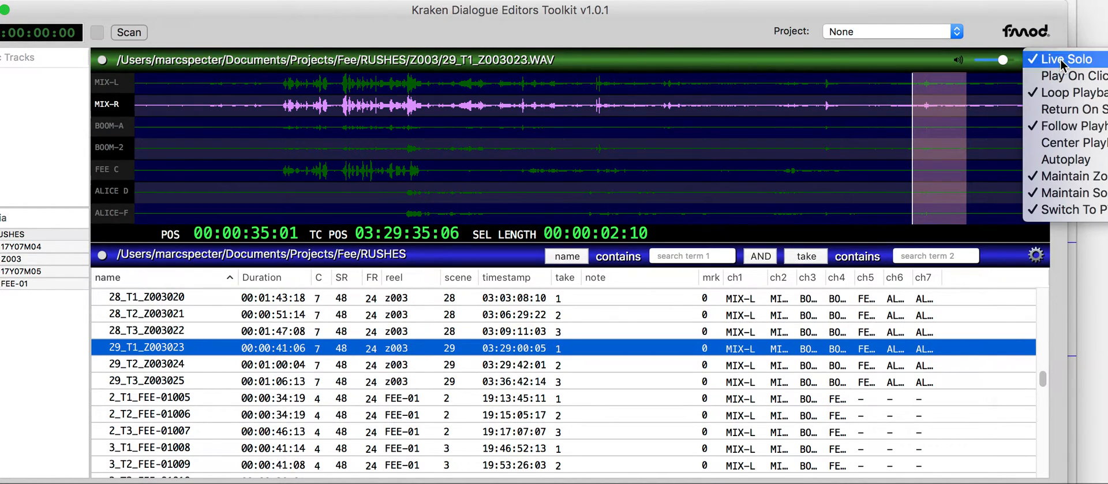
click(1065, 59)
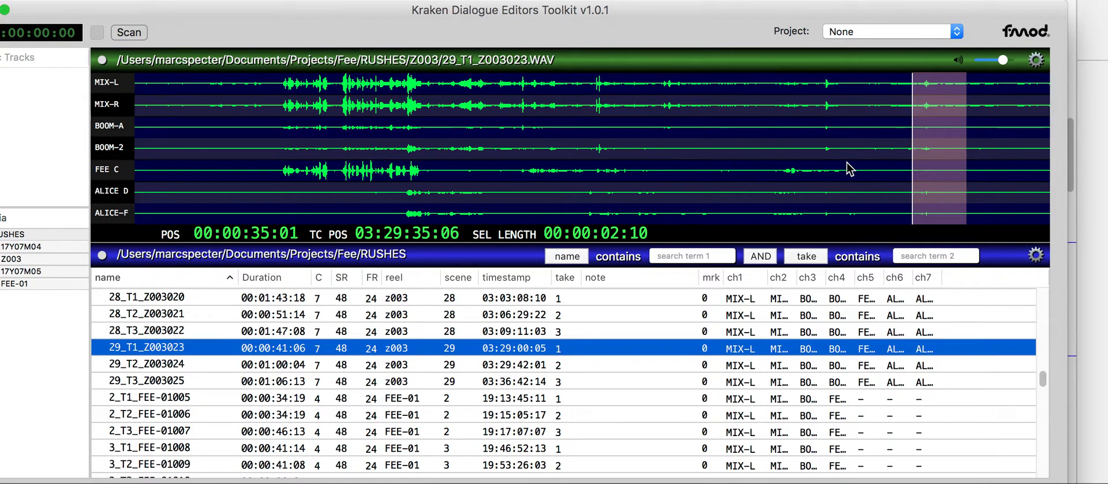
mouse_move(872, 98)
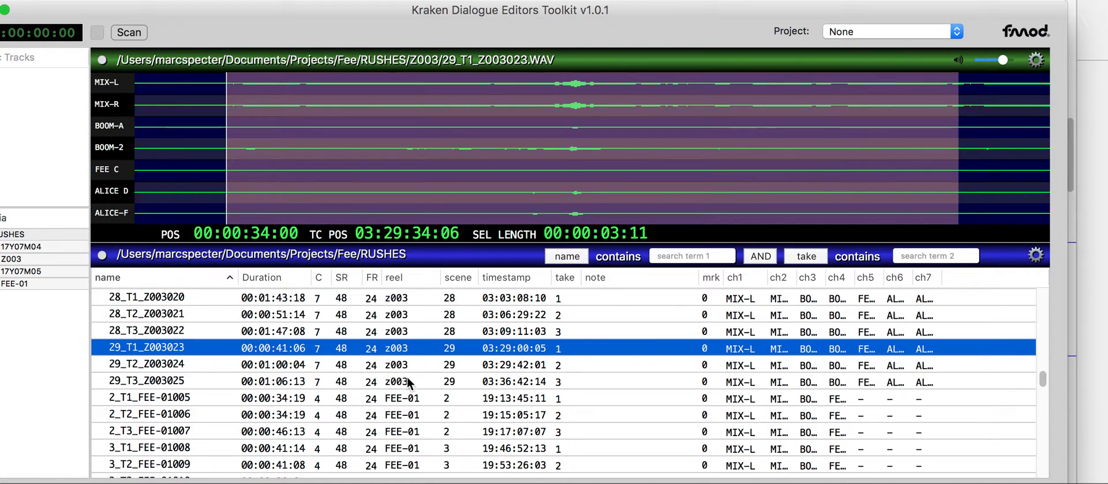
click(146, 364)
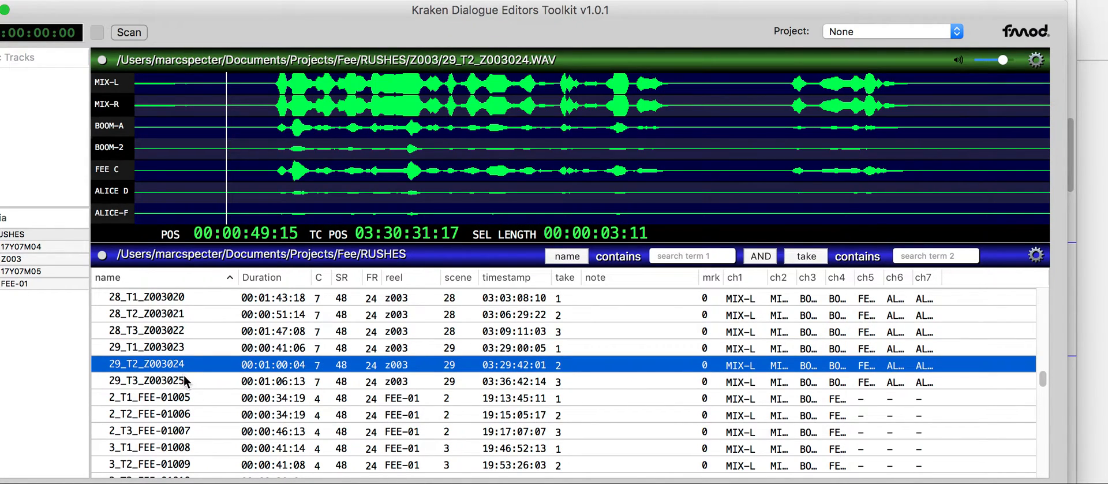
click(146, 380)
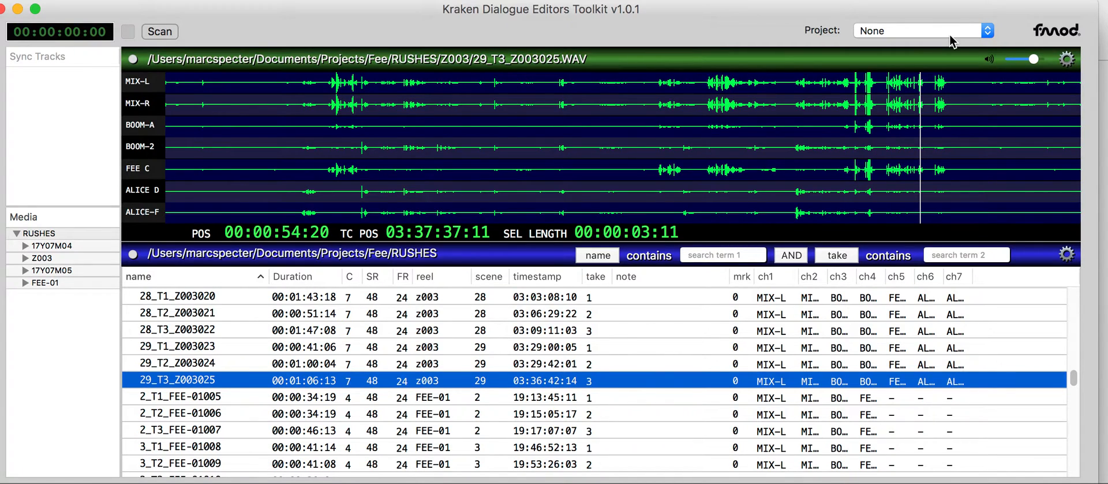
Solo the BOOM-A channel and load a FEE-01 take and split file 4_T1_FEE-01013_5
click(1067, 59)
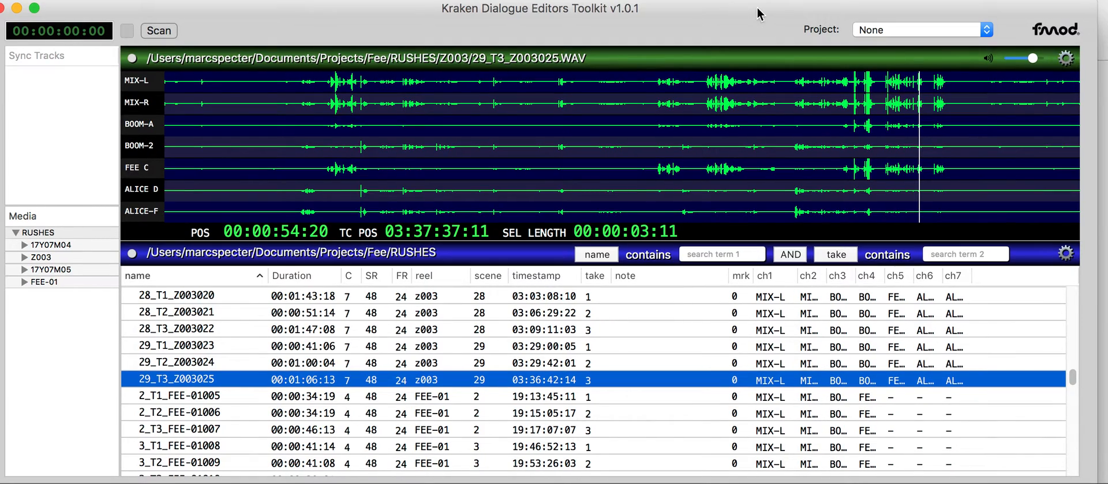
click(140, 124)
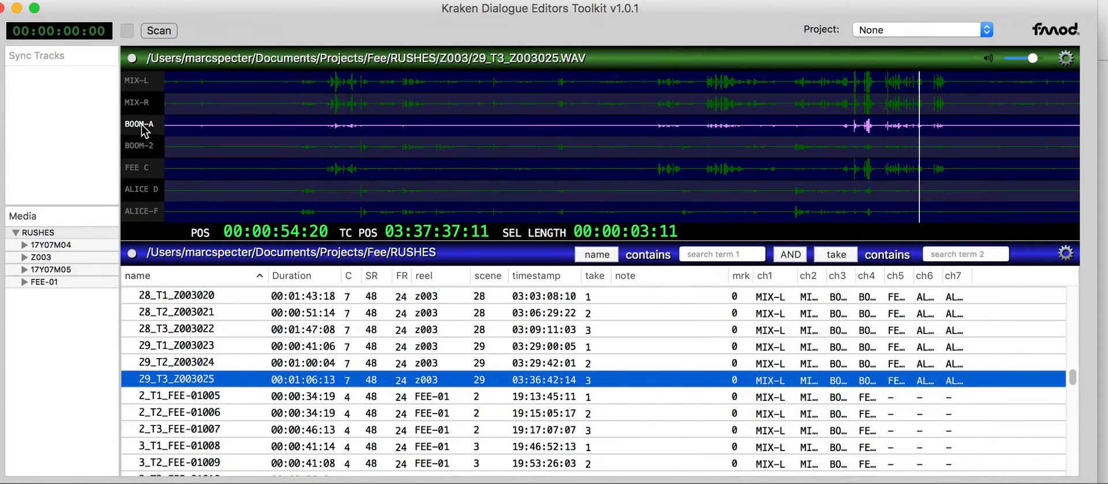
click(174, 328)
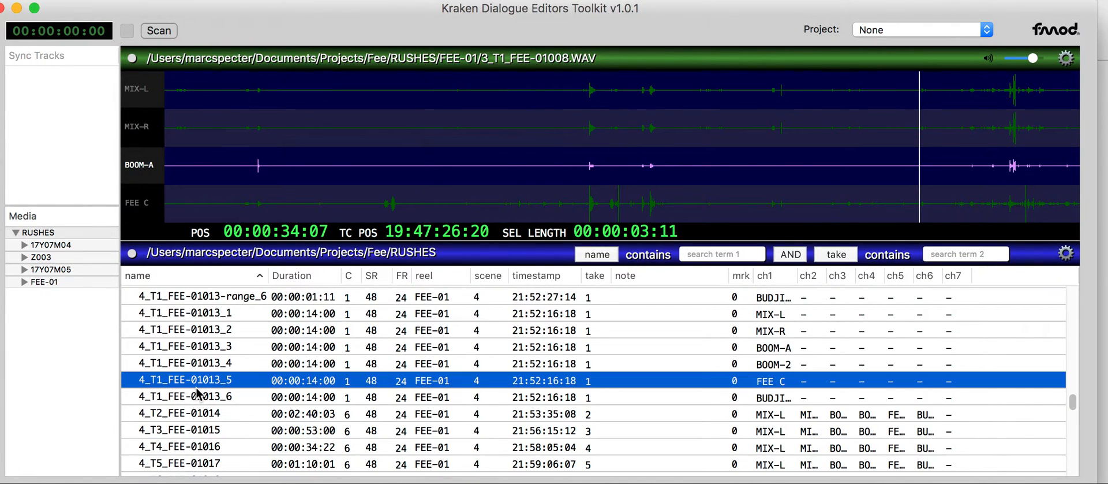
double_click(184, 380)
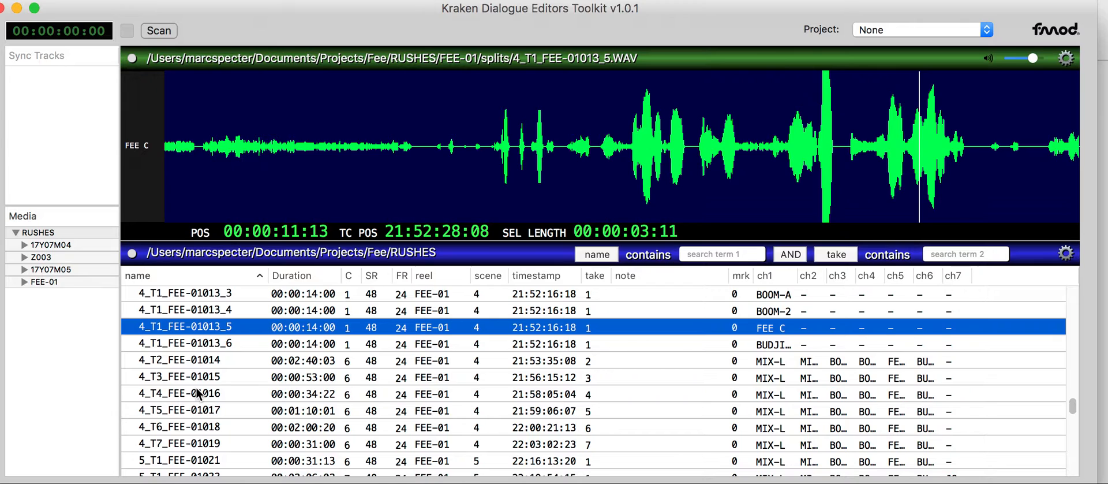
Scroll the lower browser list and load takes S38T03, then S41T02, into the waveform
scroll(down, 3)
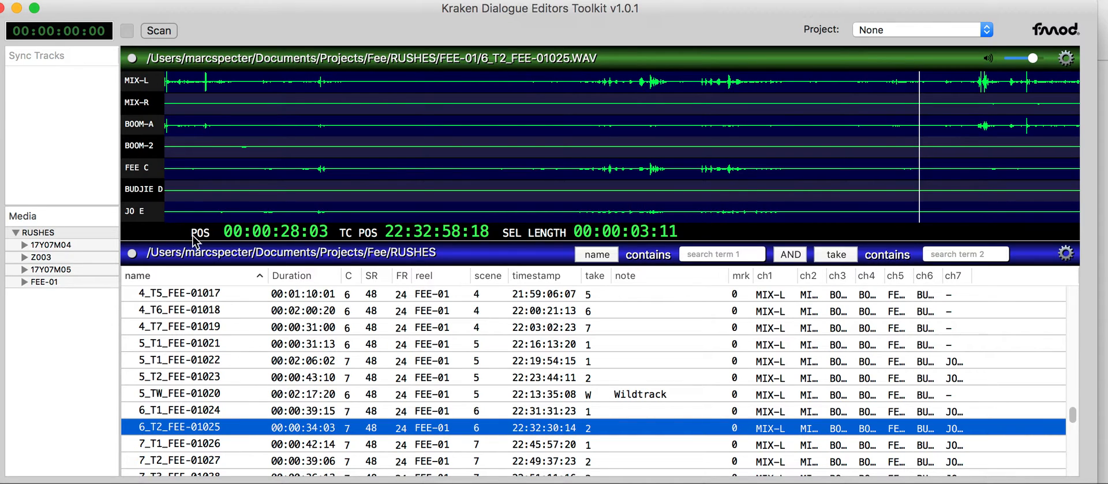
scroll(down, 3)
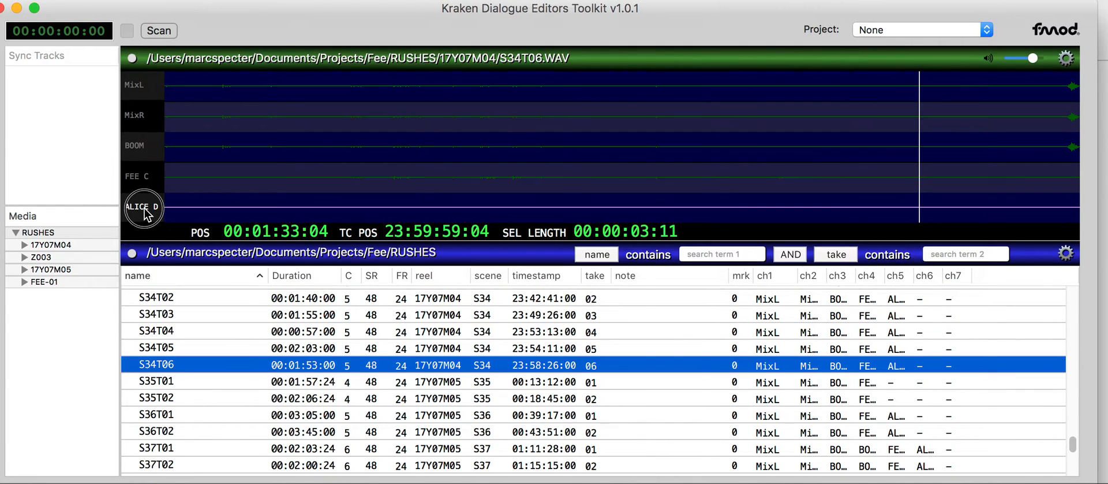
click(155, 398)
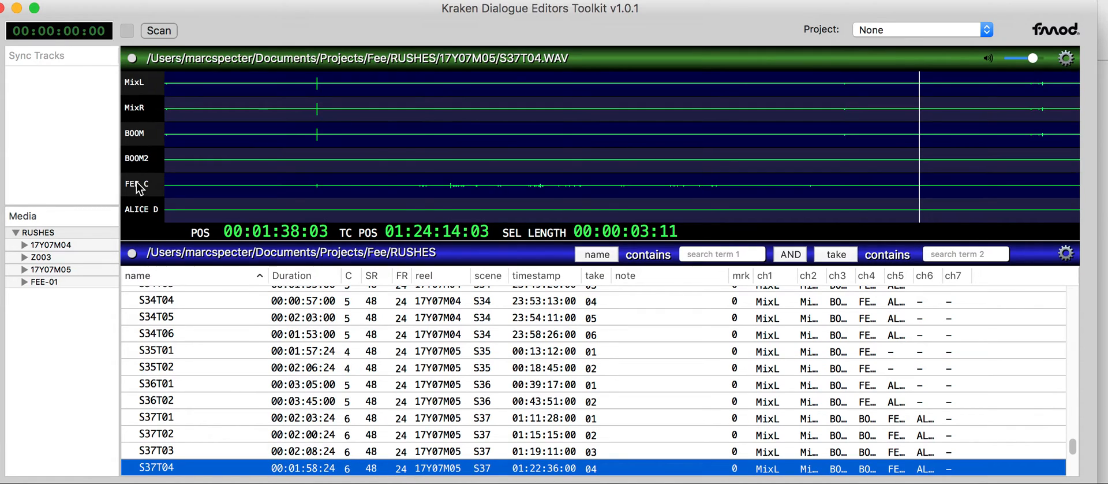
click(155, 384)
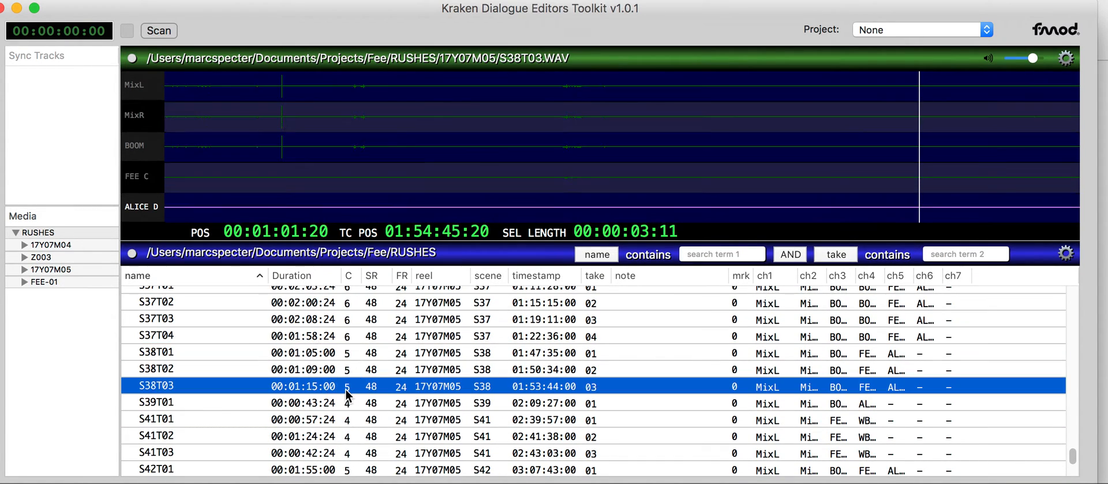
click(155, 434)
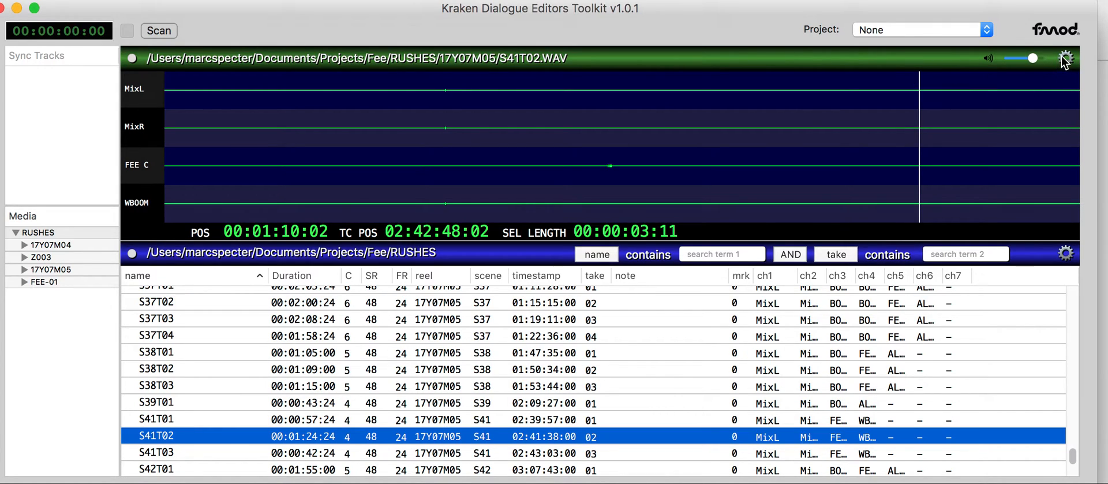
mouse_move(889, 106)
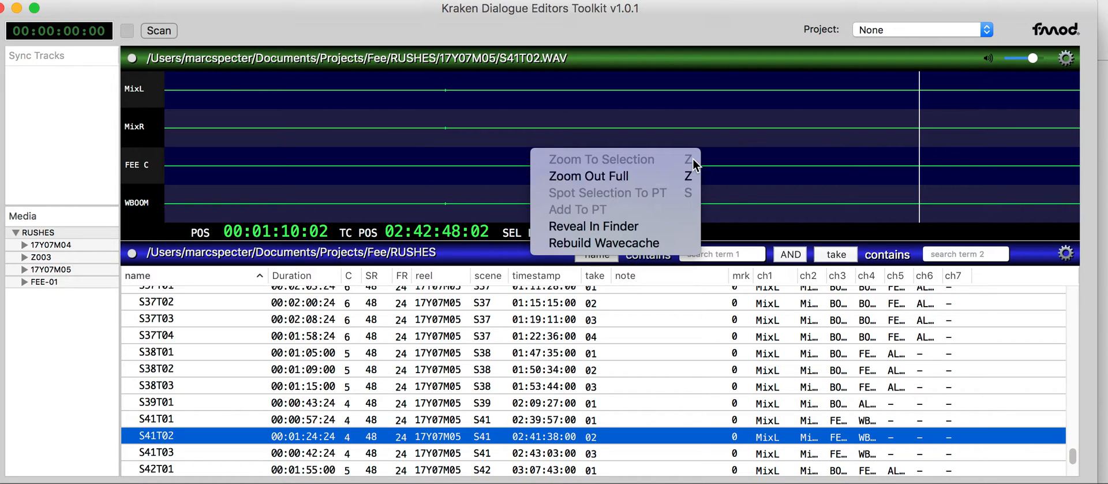
mouse_move(684, 201)
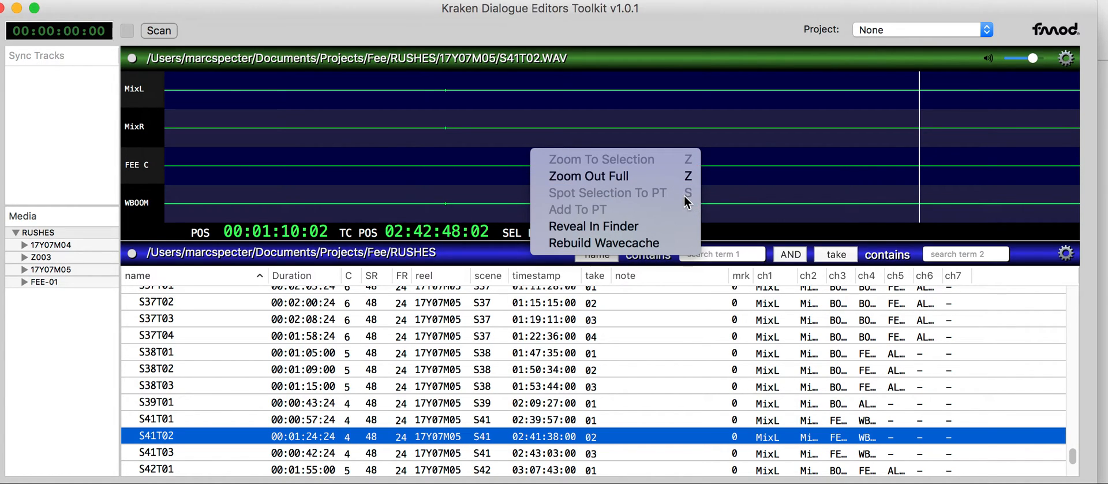
mouse_move(594, 225)
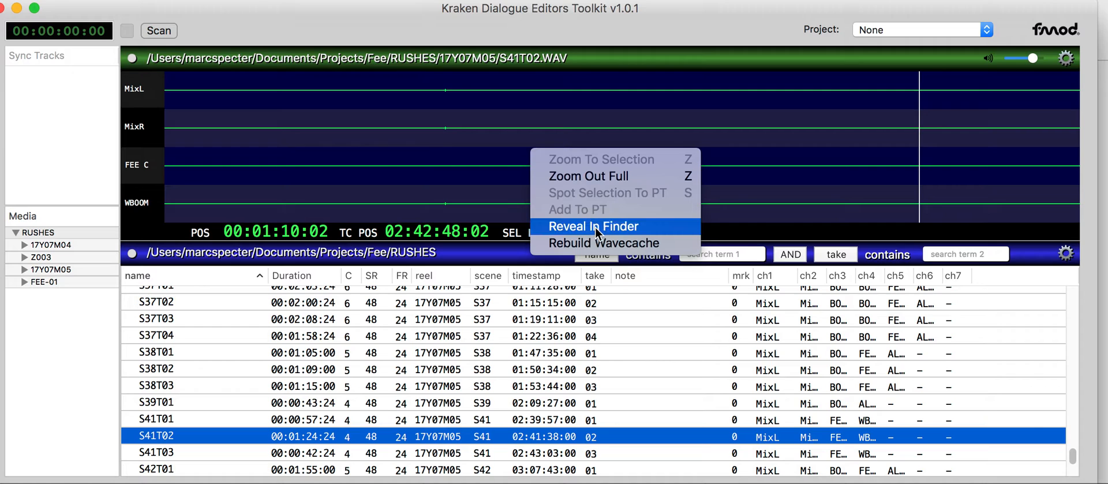
click(592, 225)
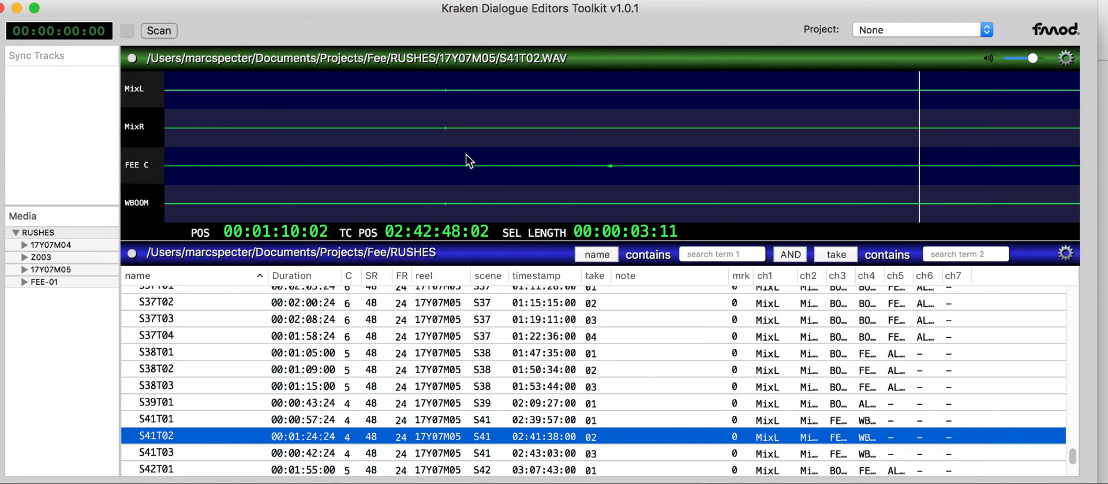
Show the Reveal In Finder menu on a media list row, then dismiss it
click(1067, 253)
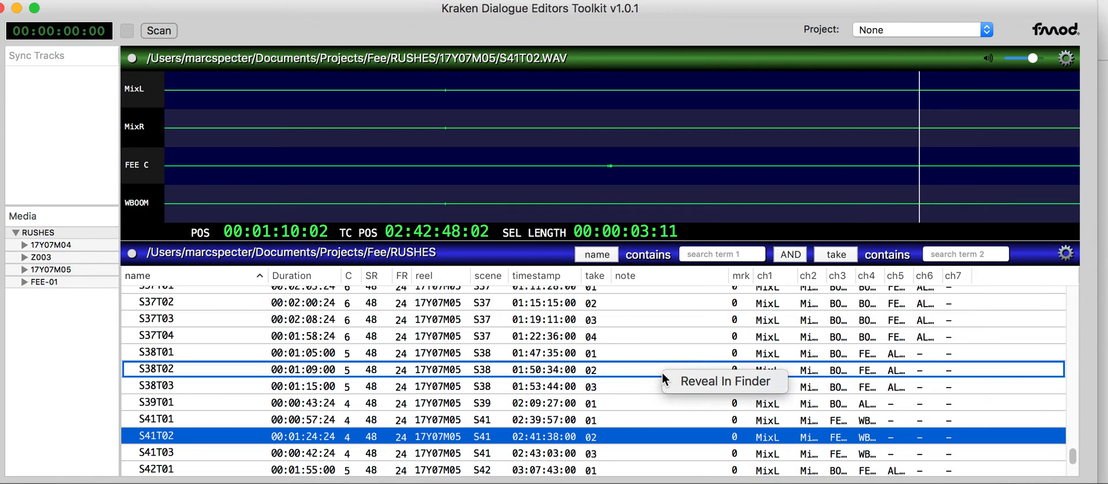
mouse_move(589, 318)
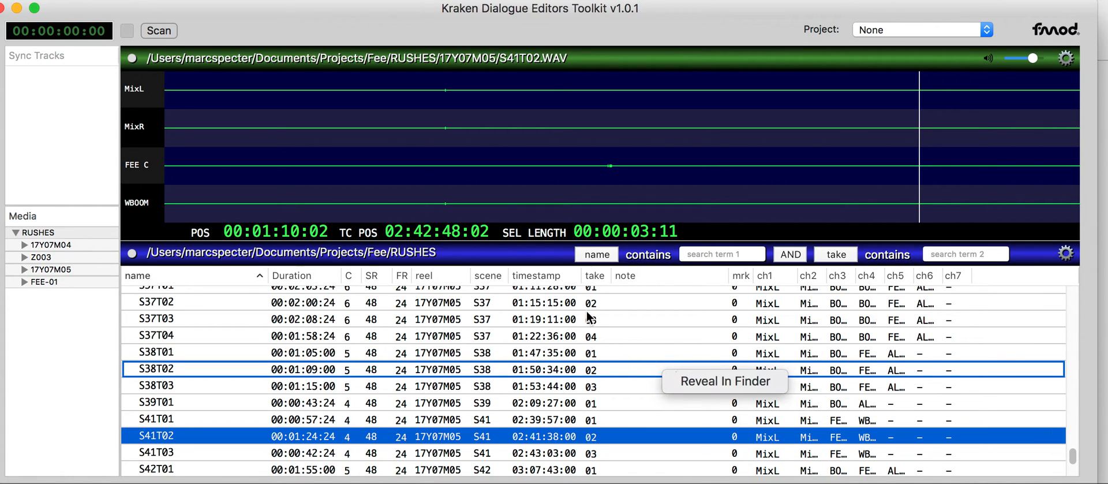
mouse_move(632, 355)
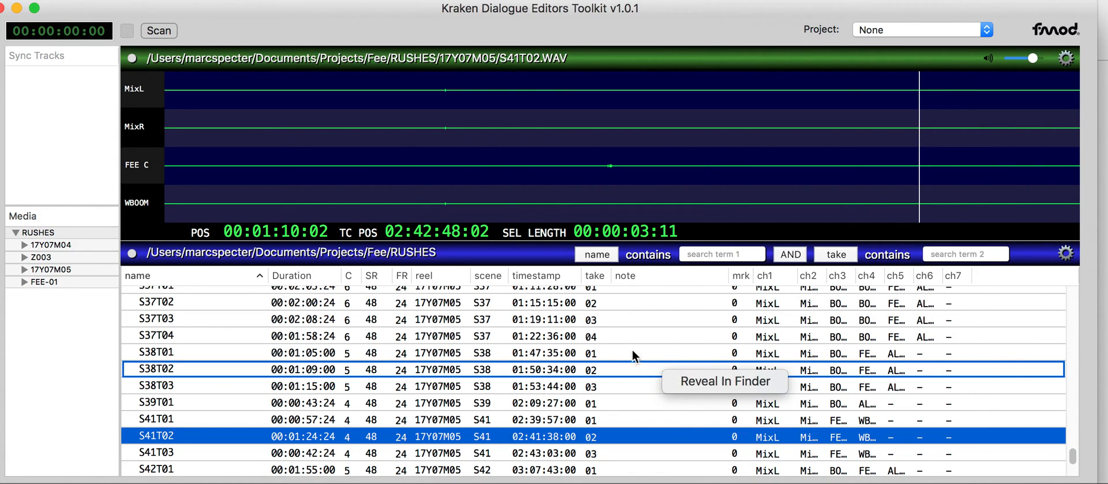
click(154, 334)
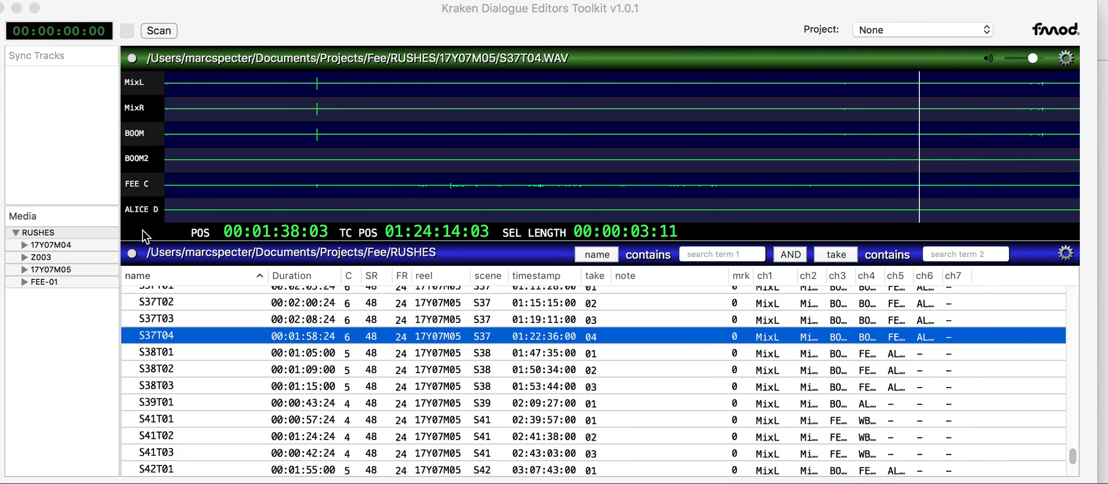
mouse_move(374, 262)
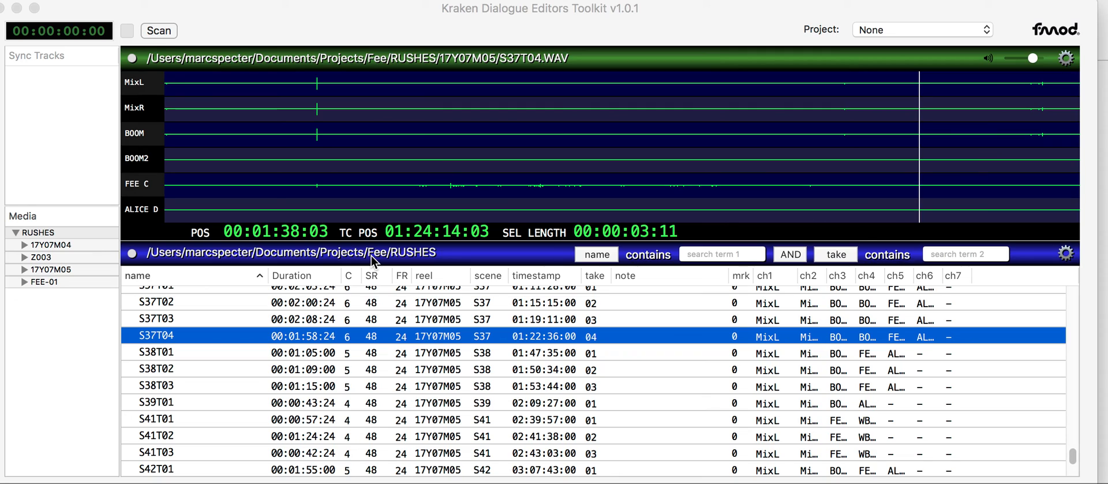